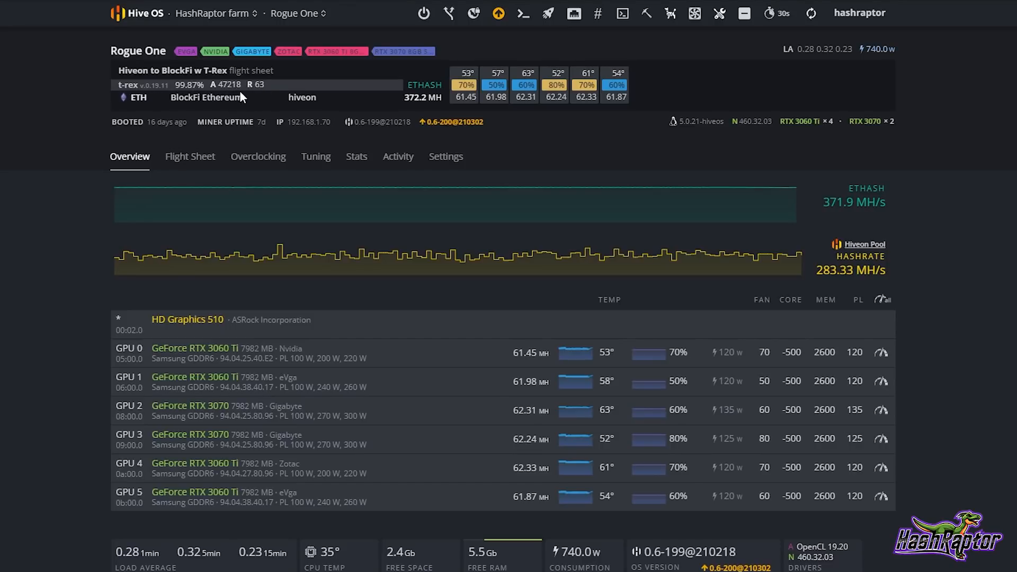
mouse_move(247, 85)
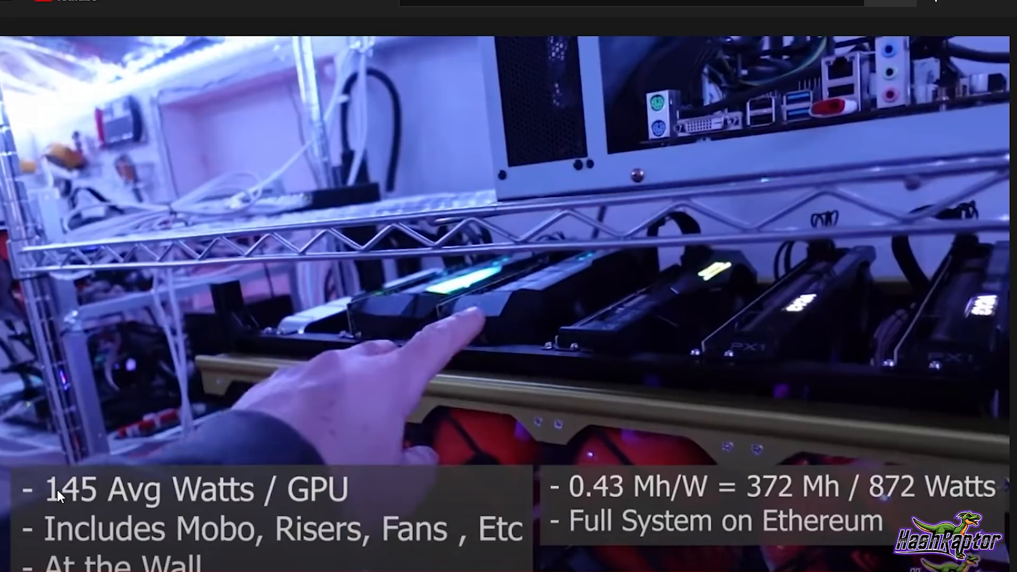
mouse_move(312, 501)
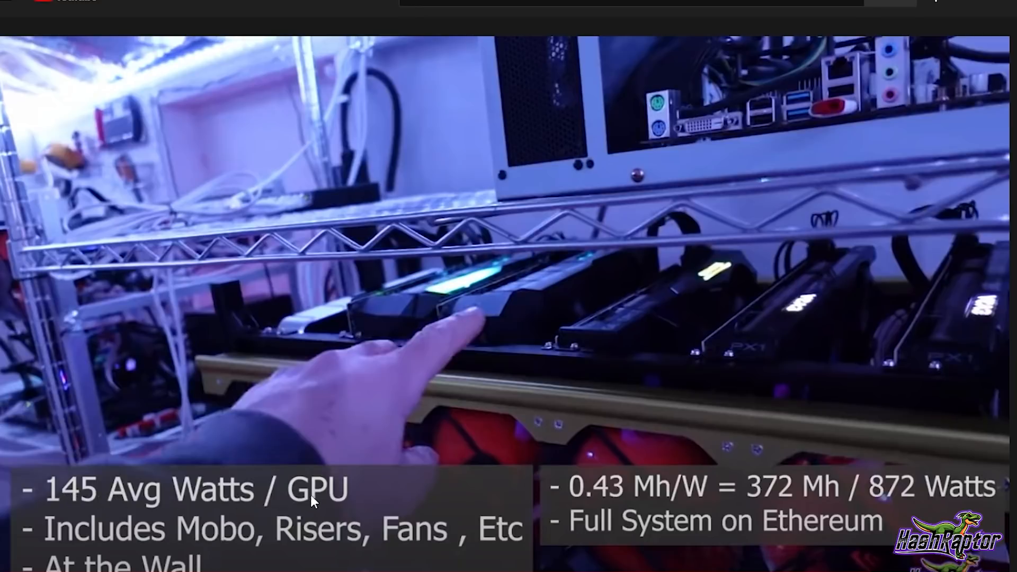
mouse_move(216, 544)
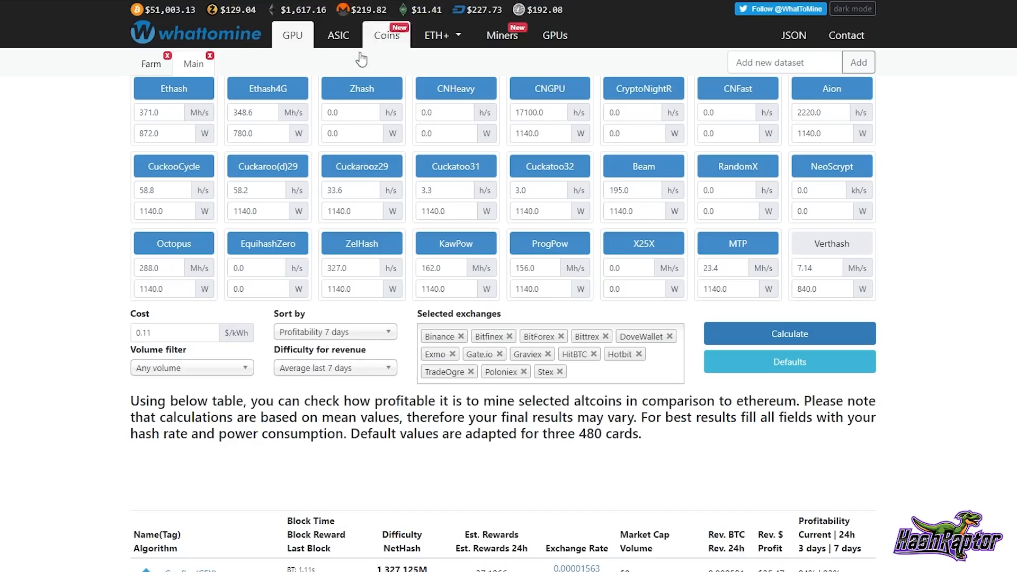
- Scroll the WhatToMine GPU calculator down to the coin profitability results table
scroll(down, 3)
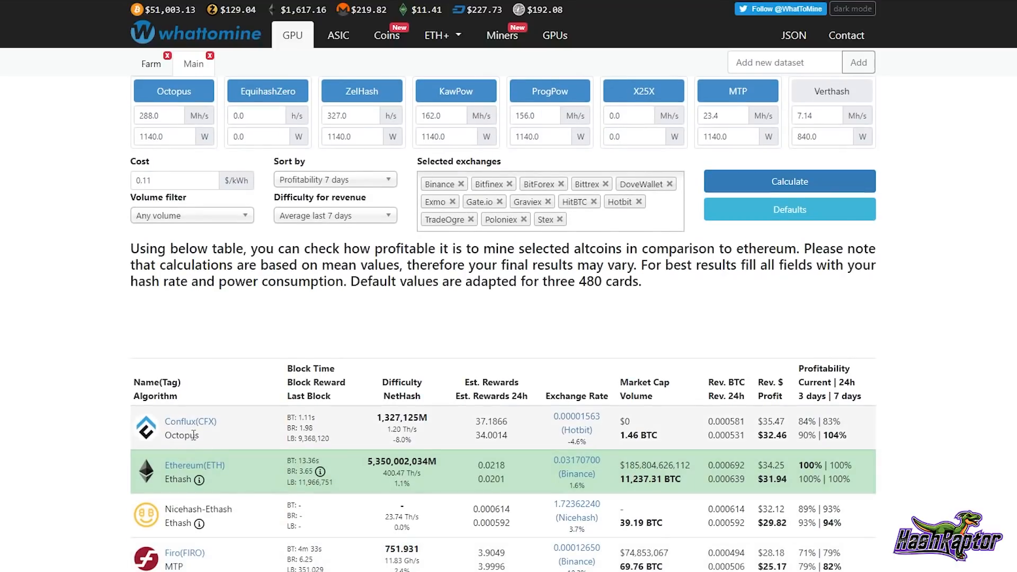
mouse_move(207, 435)
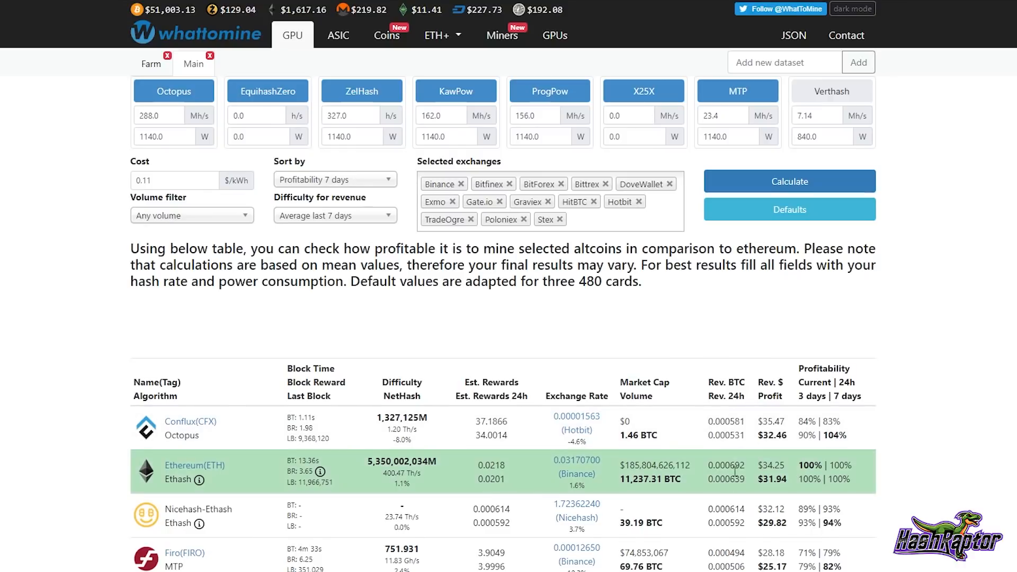
mouse_move(770, 483)
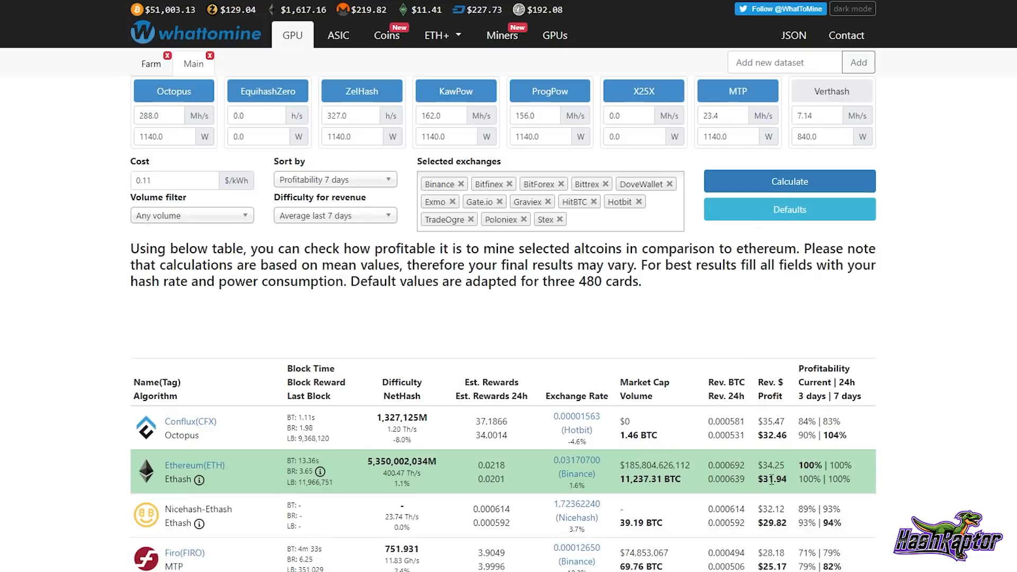
mouse_move(791, 489)
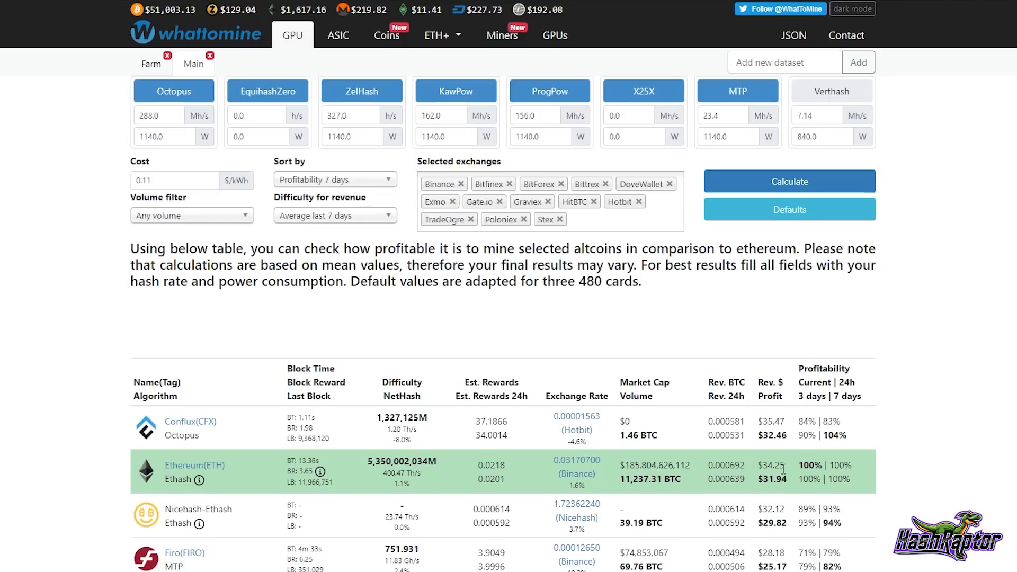
mouse_move(802, 471)
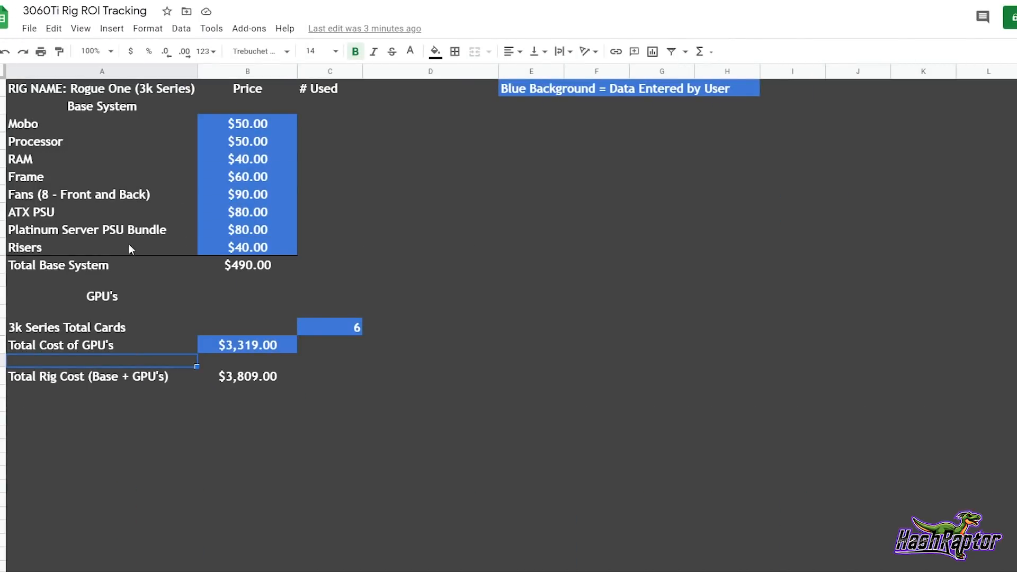
mouse_move(420, 363)
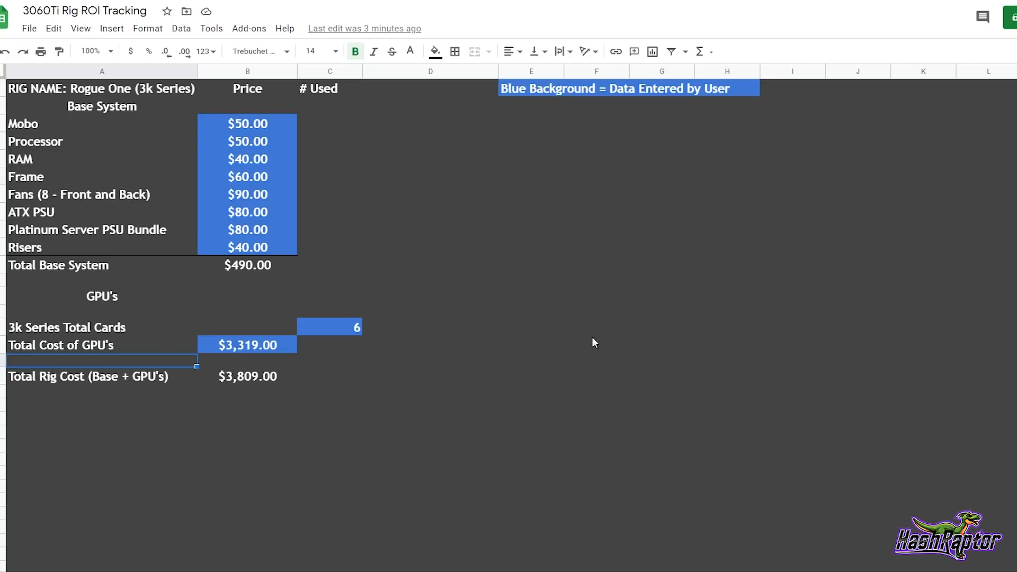
mouse_move(512, 223)
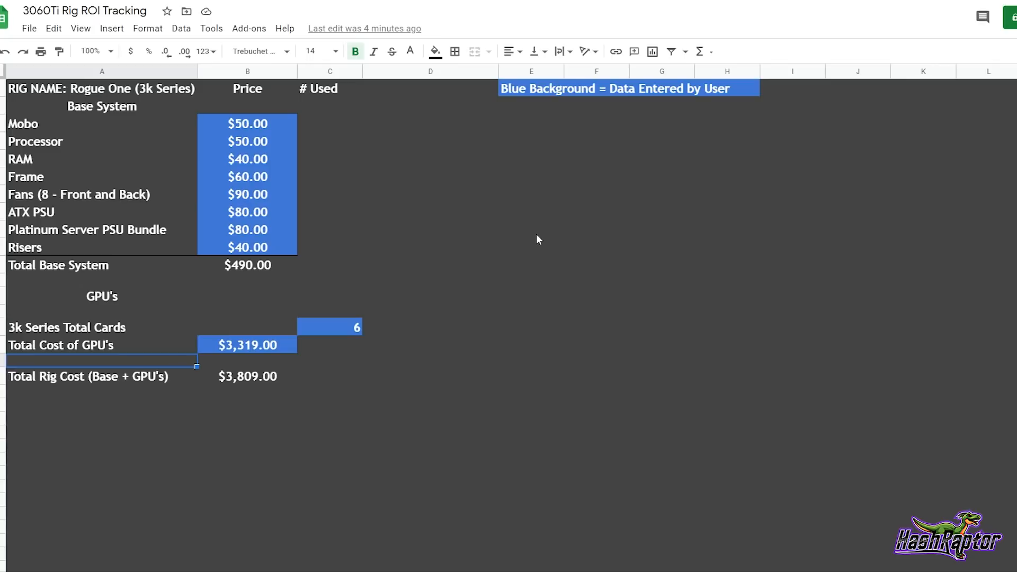
mouse_move(481, 195)
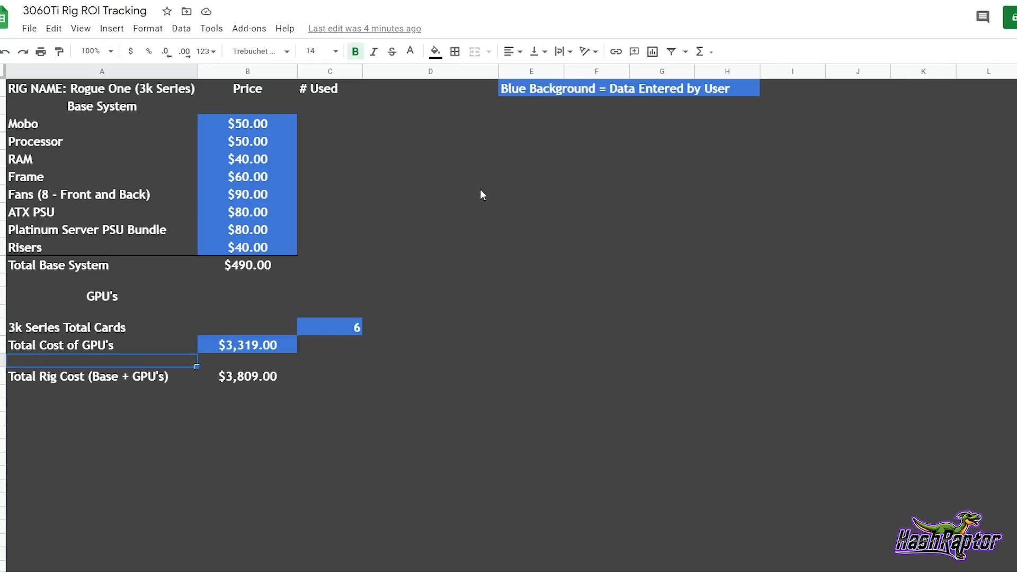
mouse_move(302, 262)
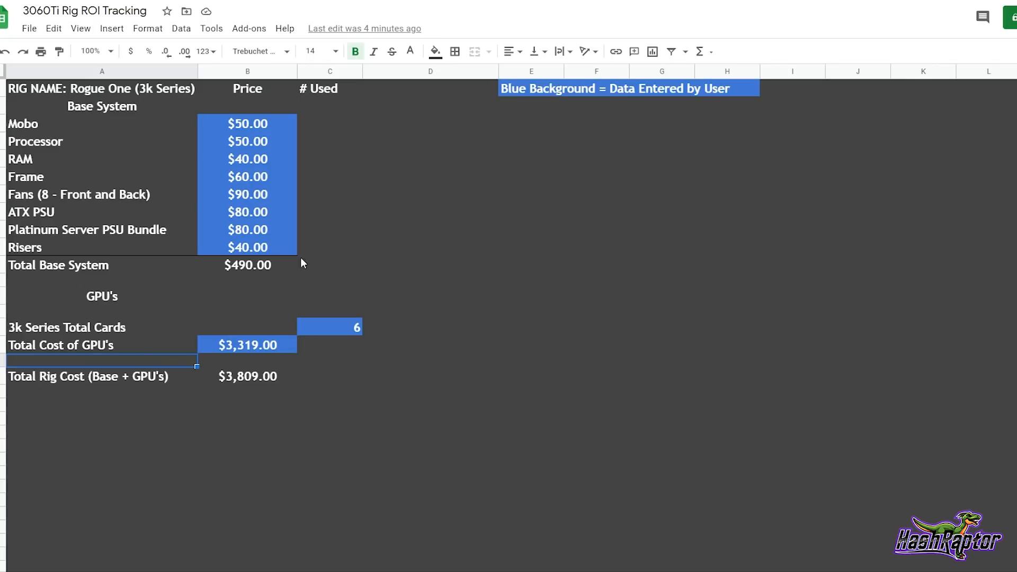
mouse_move(43, 202)
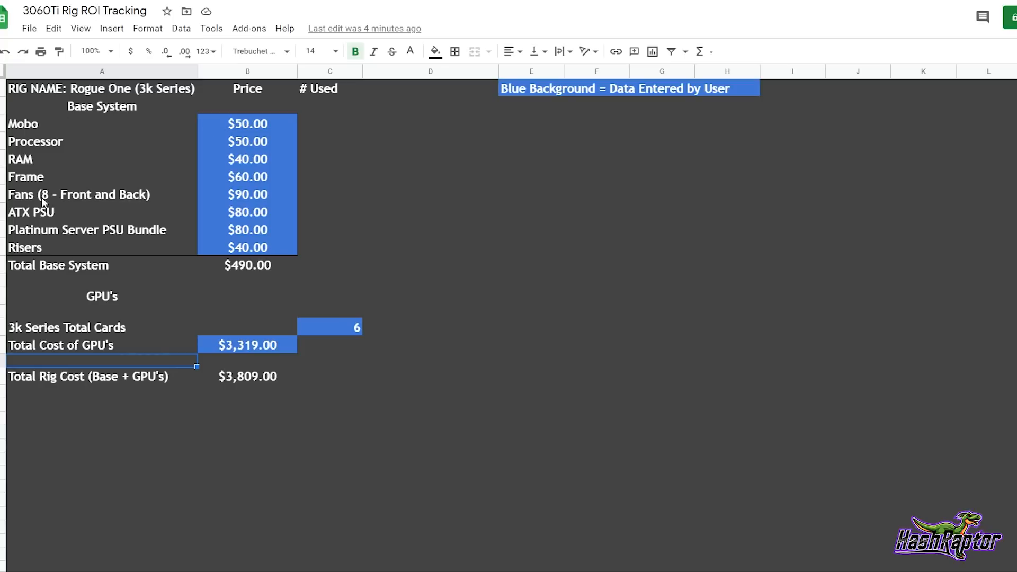
mouse_move(293, 126)
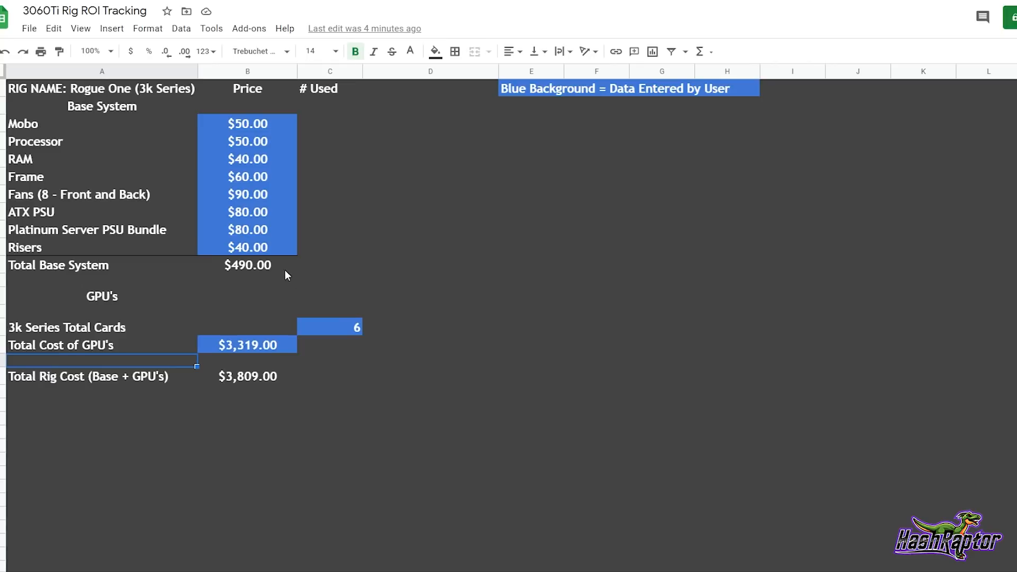
mouse_move(234, 275)
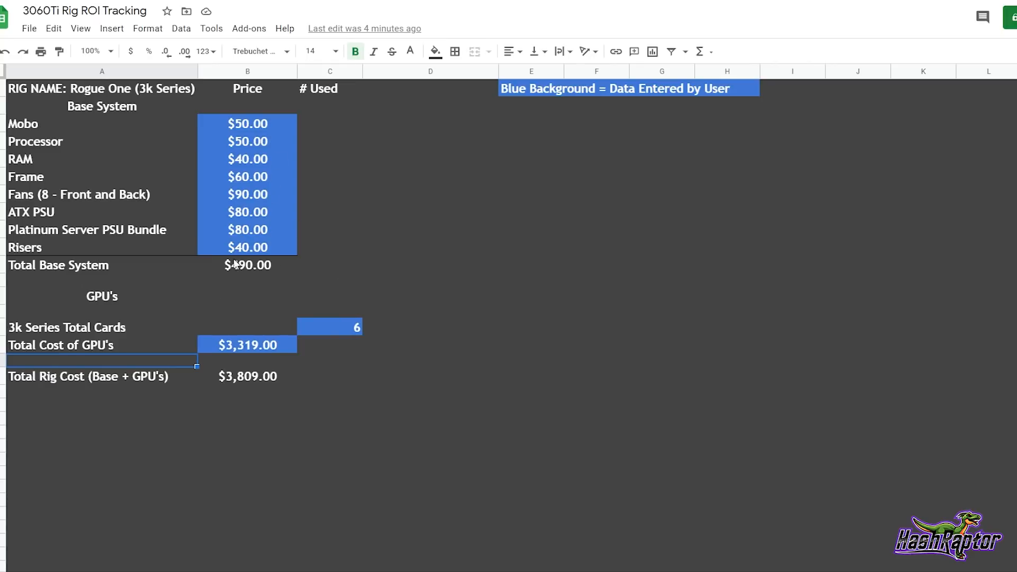
mouse_move(264, 265)
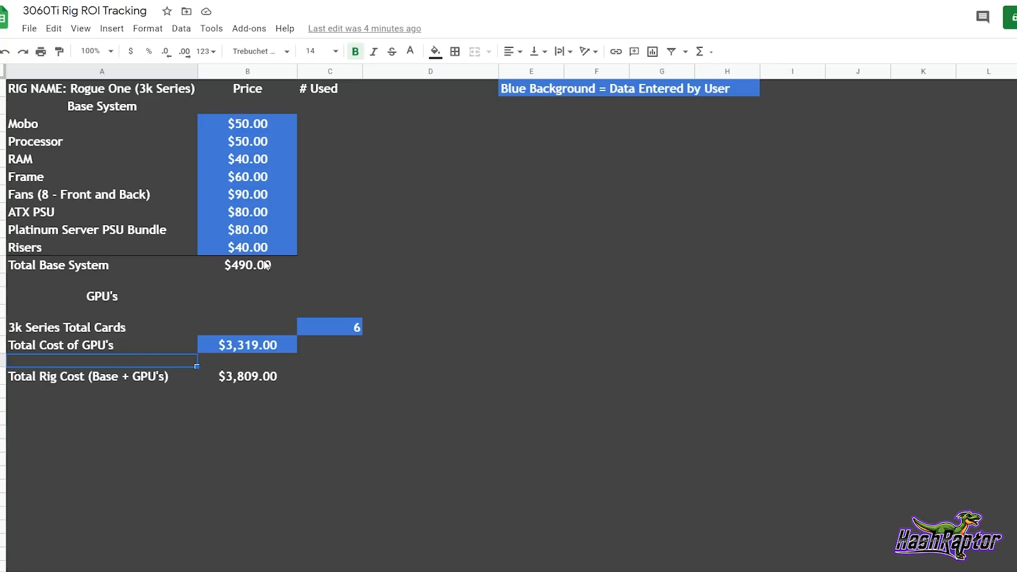
mouse_move(128, 351)
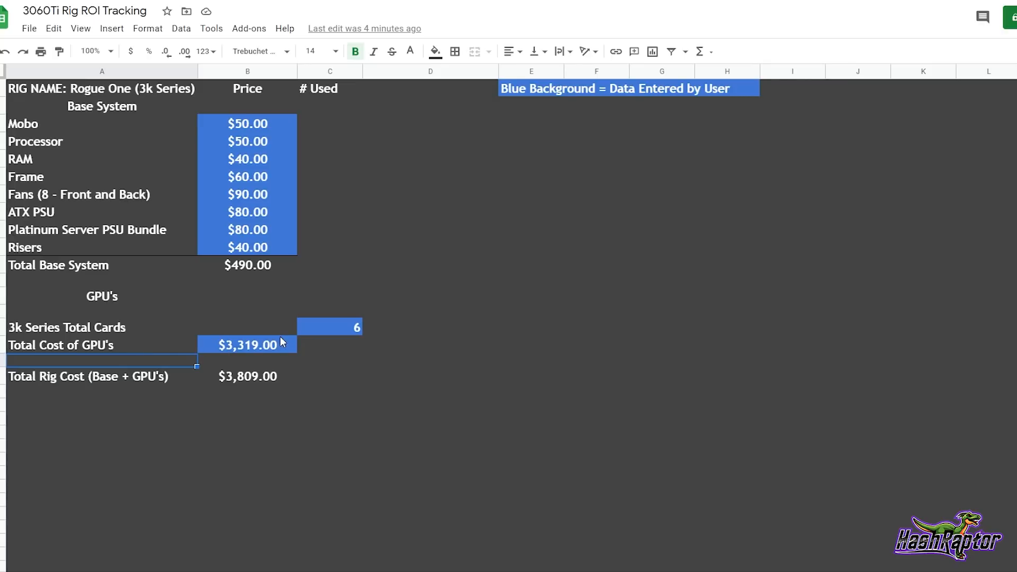
mouse_move(348, 336)
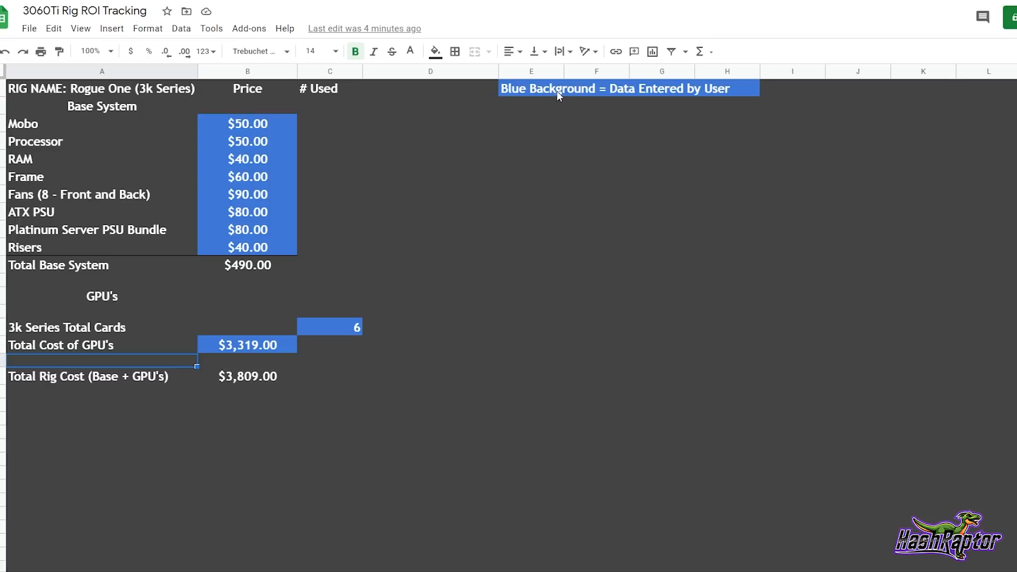
mouse_move(297, 212)
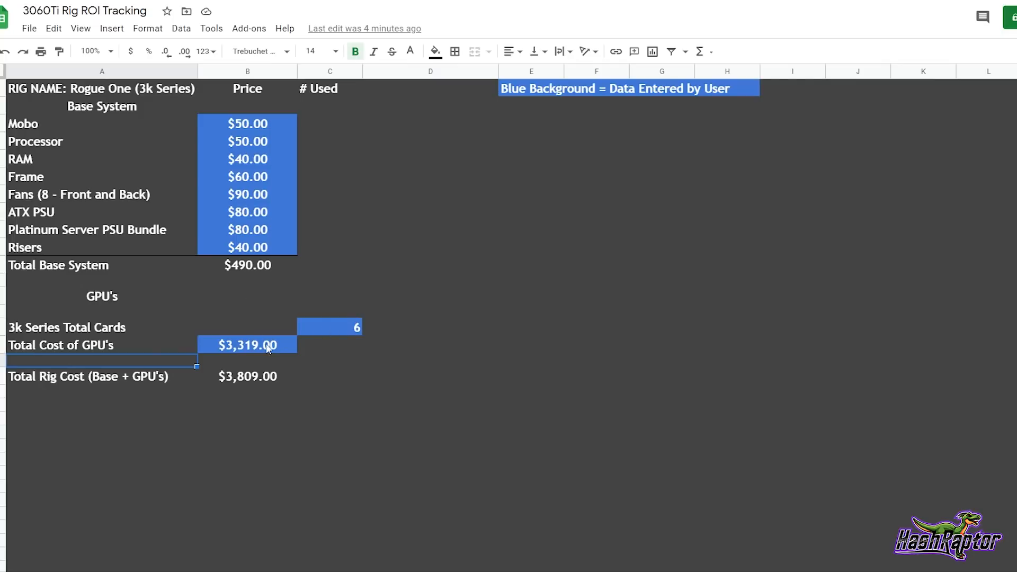
mouse_move(268, 392)
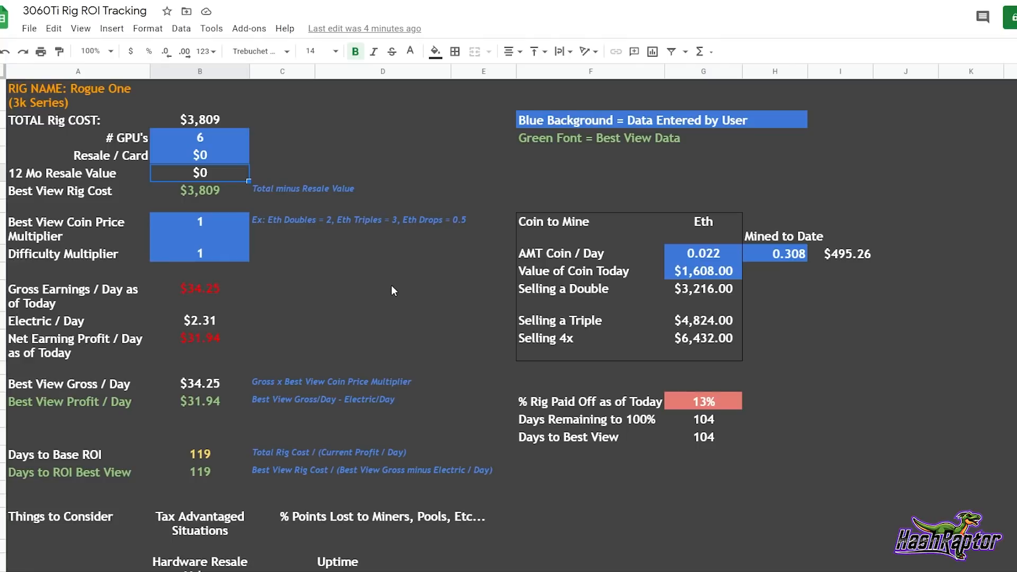
mouse_move(172, 147)
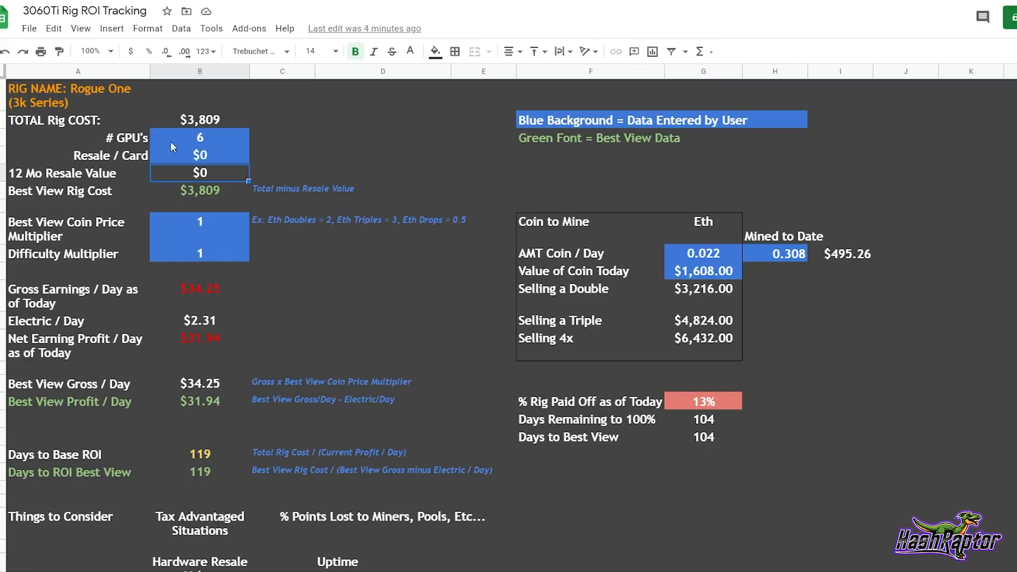
mouse_move(104, 122)
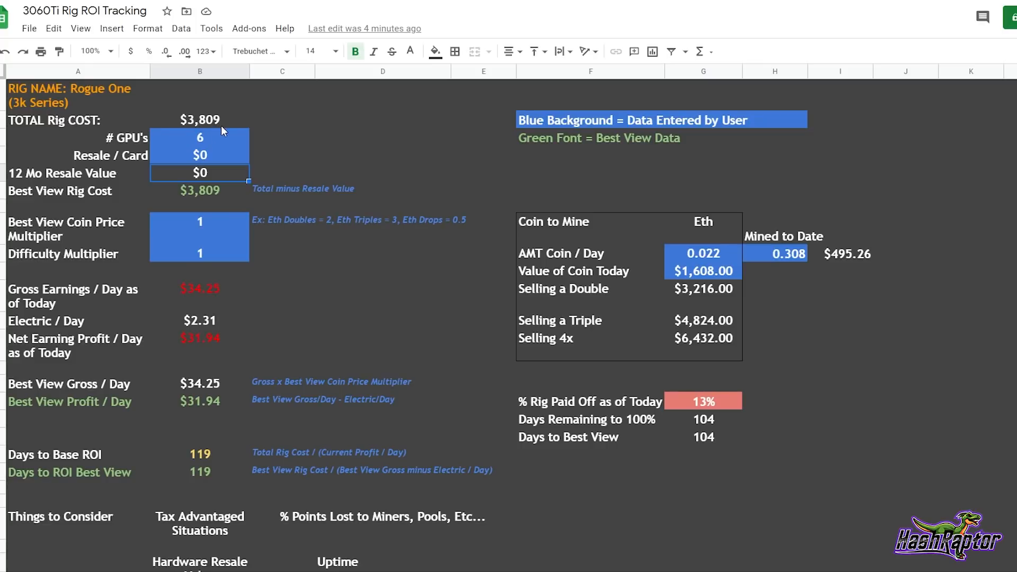
mouse_move(221, 126)
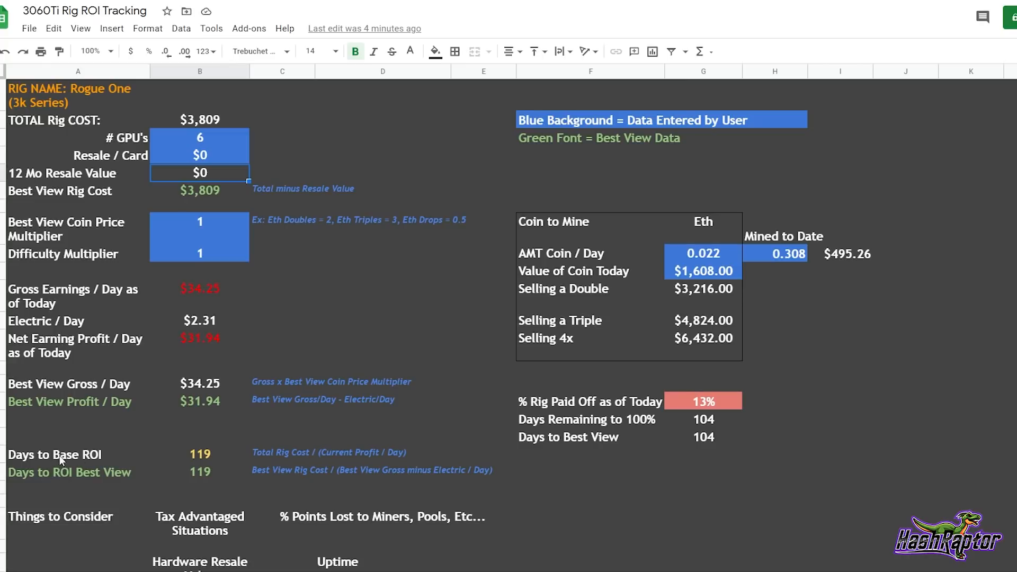
mouse_move(209, 128)
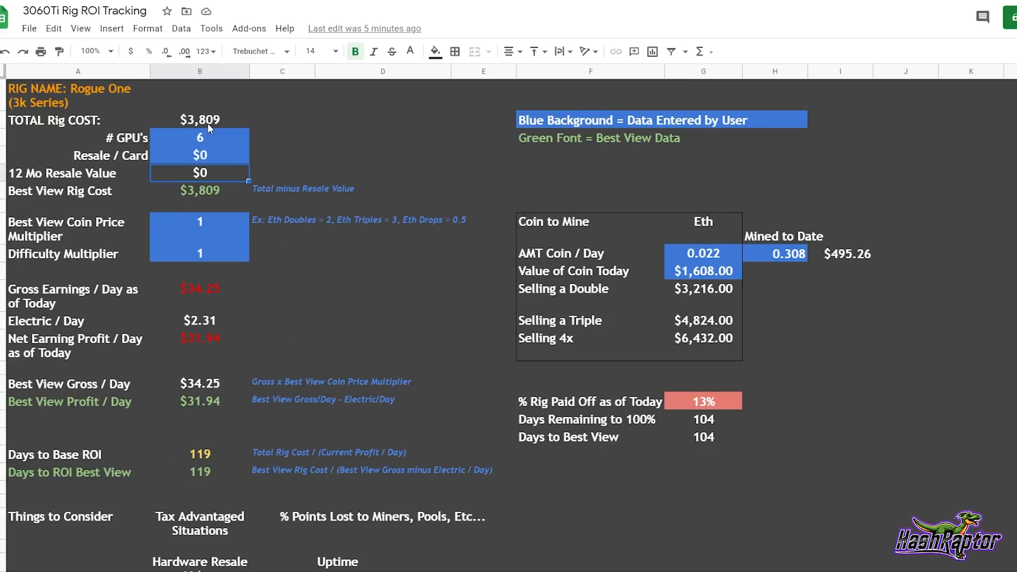
mouse_move(208, 465)
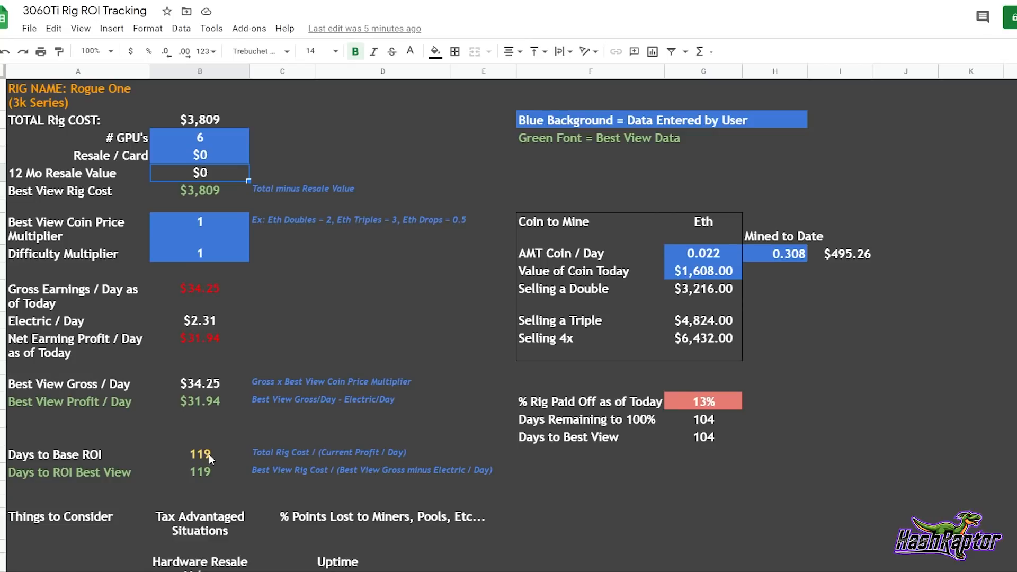
mouse_move(737, 260)
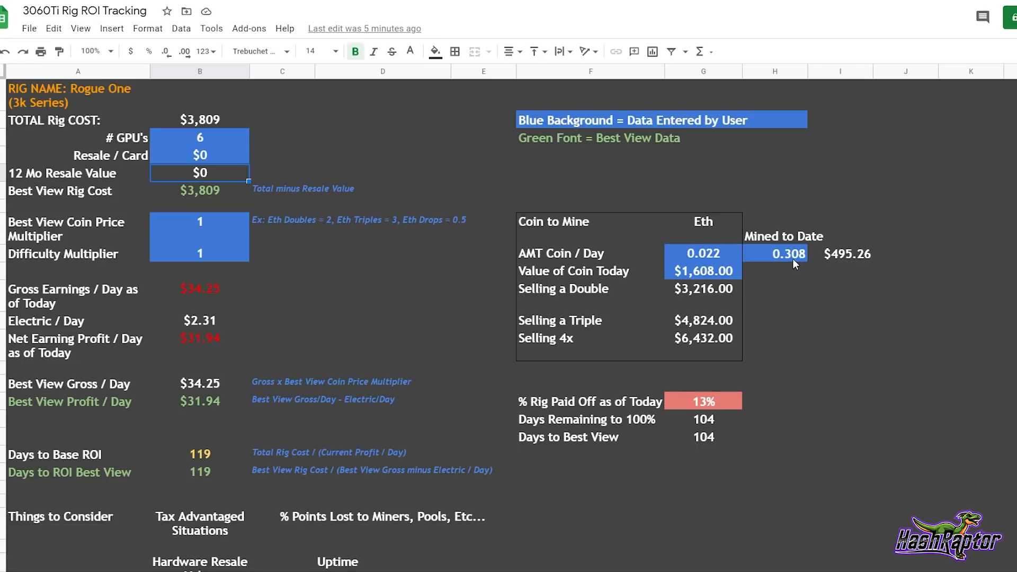
mouse_move(756, 266)
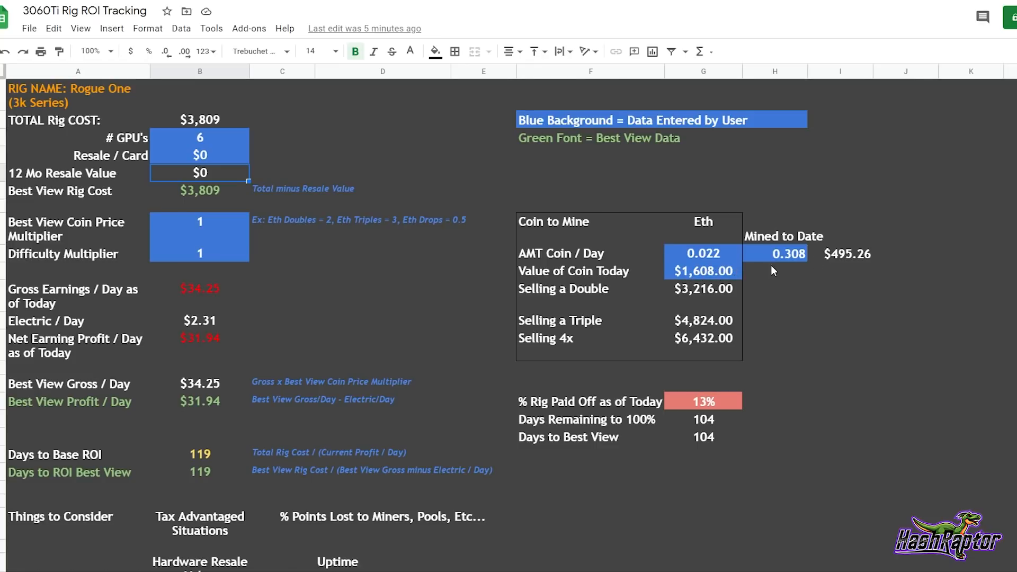
mouse_move(837, 267)
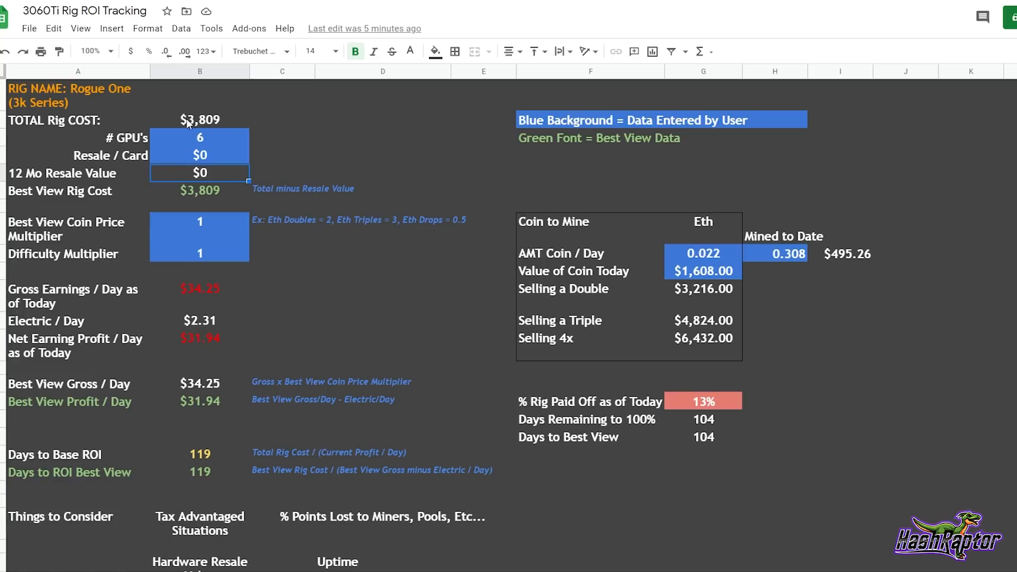
mouse_move(239, 123)
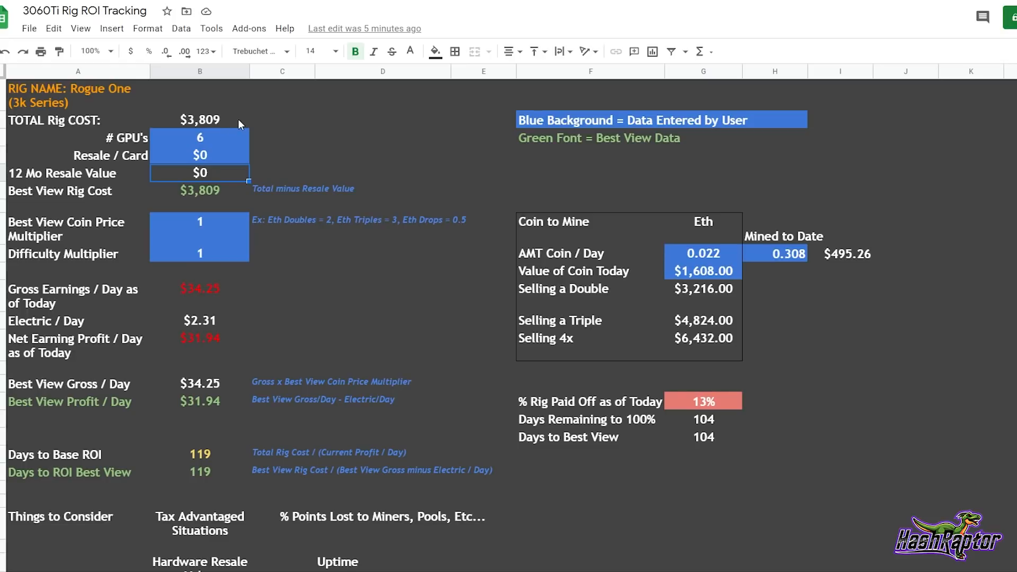
mouse_move(526, 404)
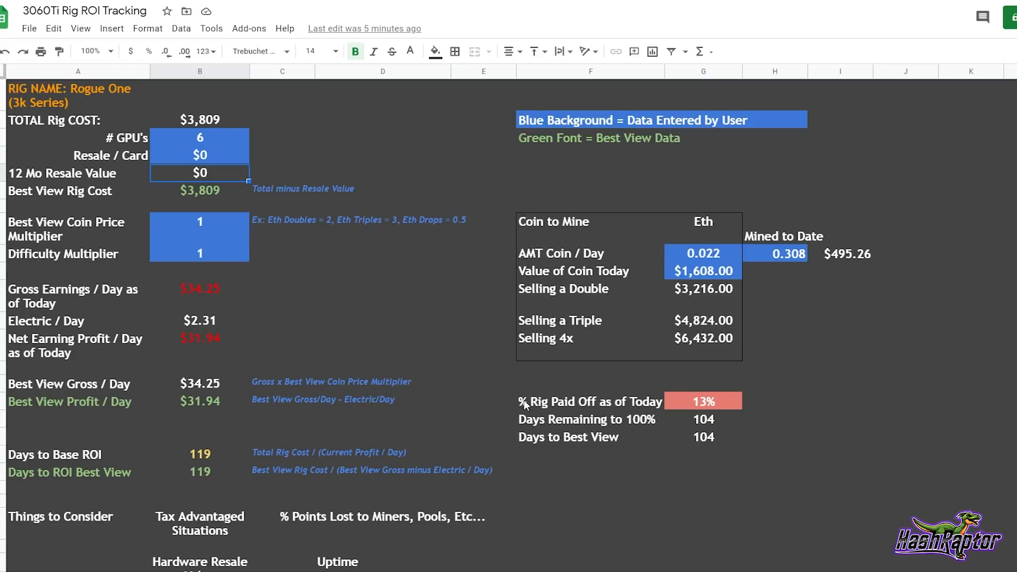
mouse_move(691, 411)
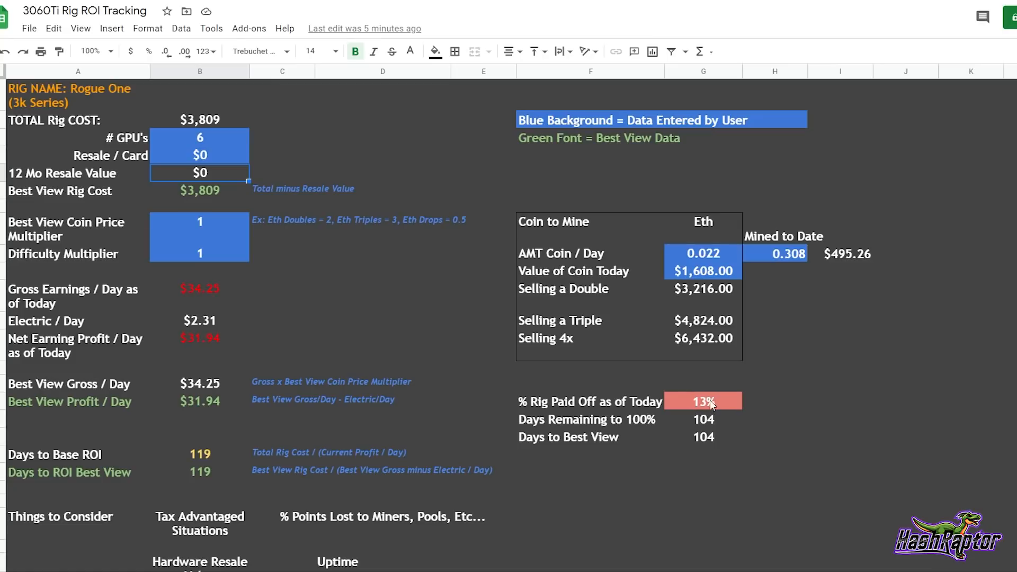
mouse_move(733, 405)
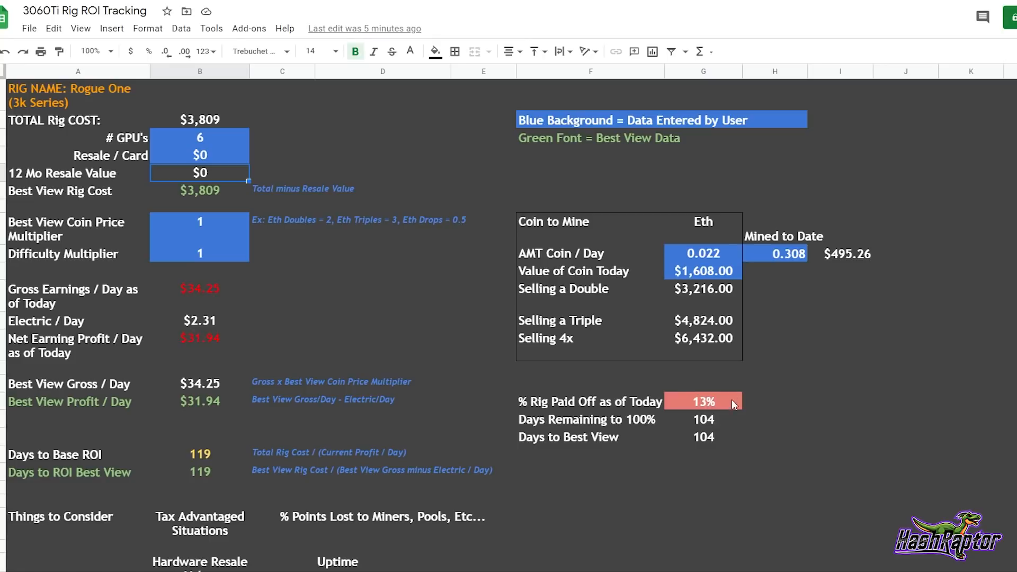
mouse_move(729, 400)
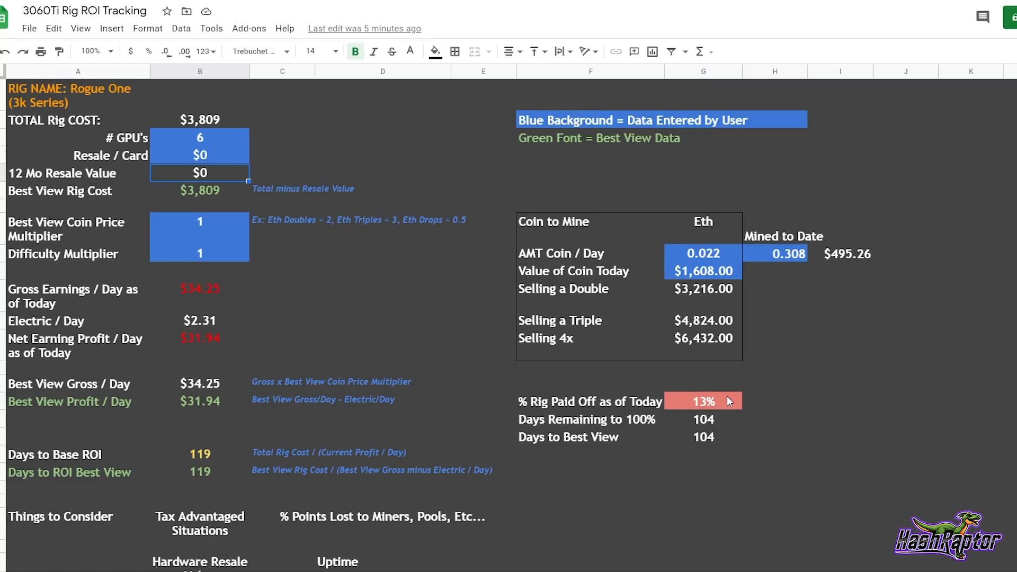
mouse_move(681, 406)
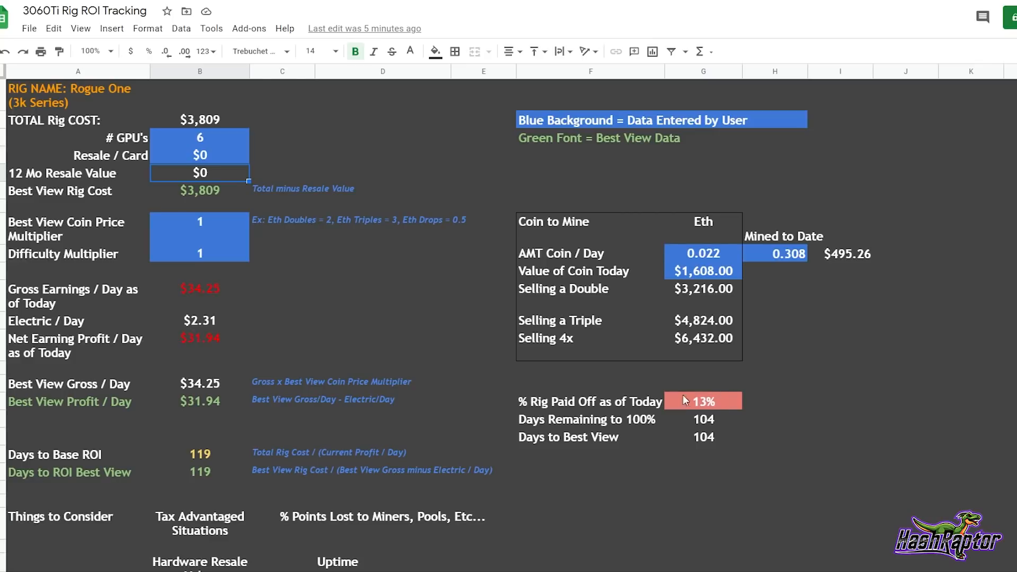
mouse_move(528, 427)
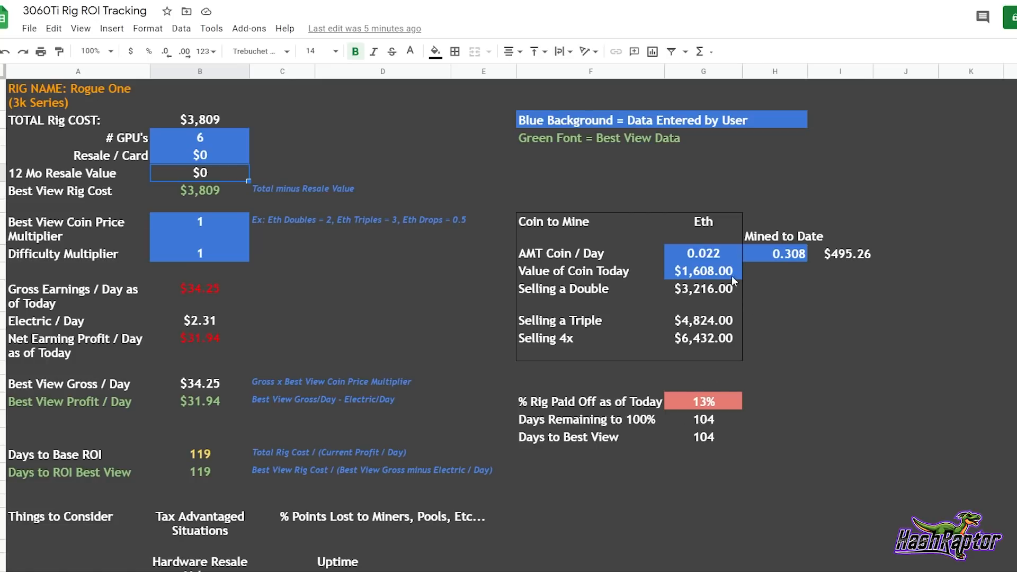
mouse_move(715, 288)
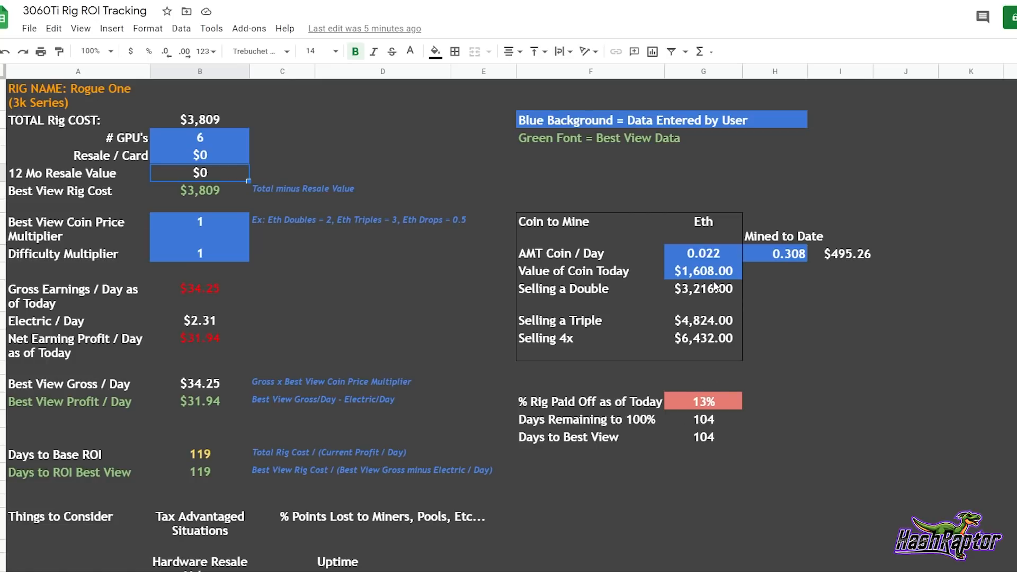
mouse_move(682, 275)
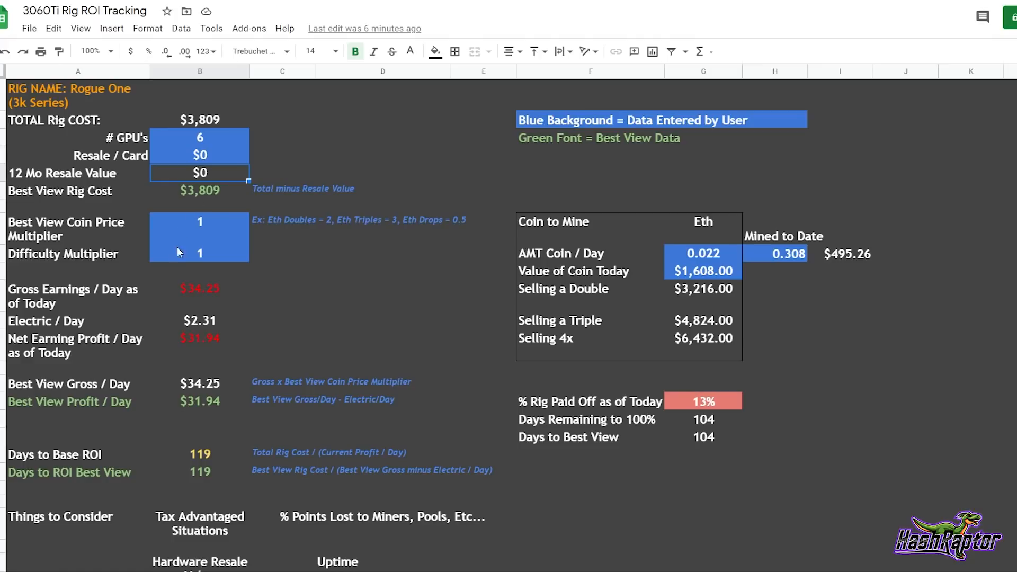
mouse_move(280, 317)
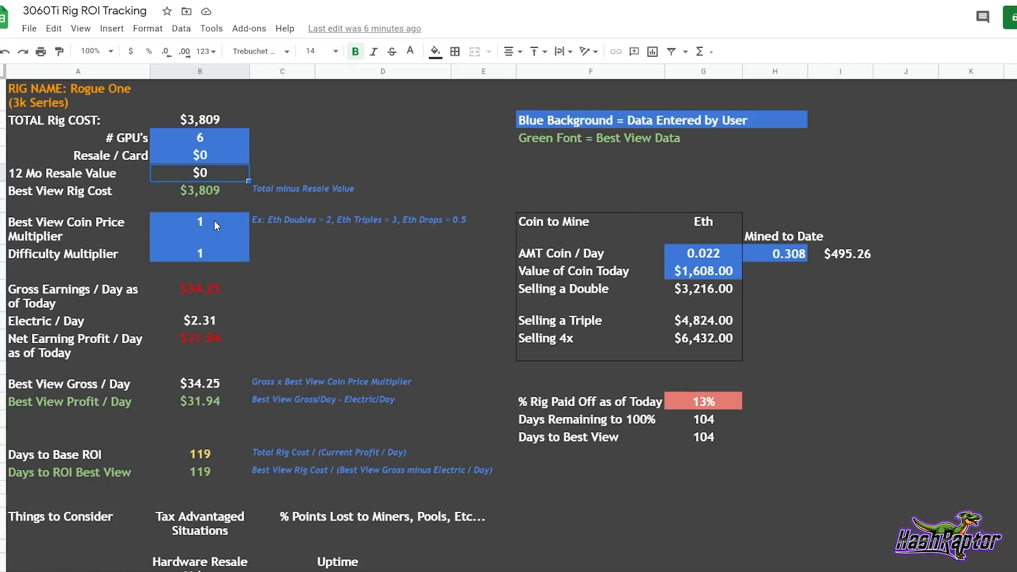
mouse_move(110, 219)
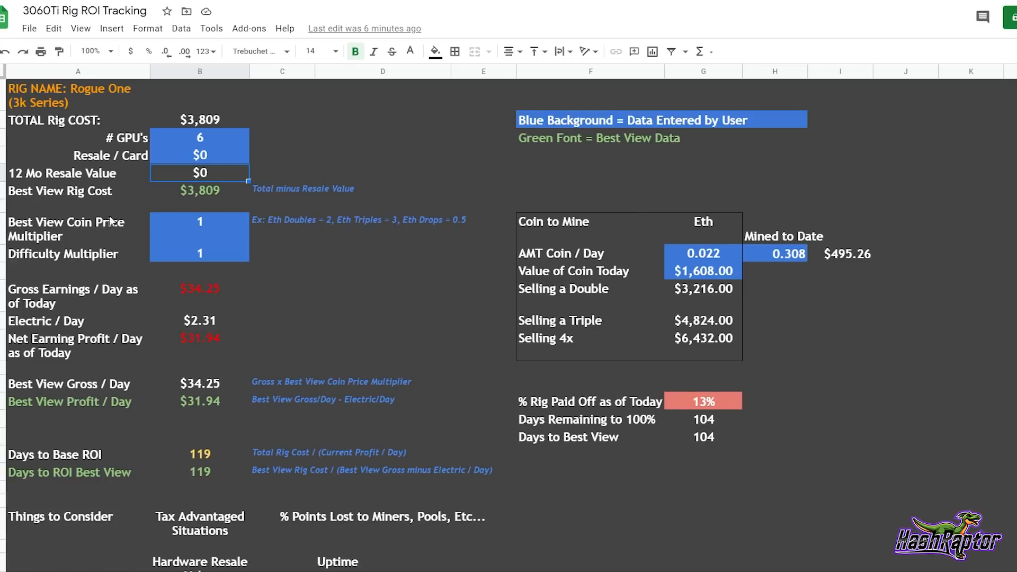
mouse_move(375, 271)
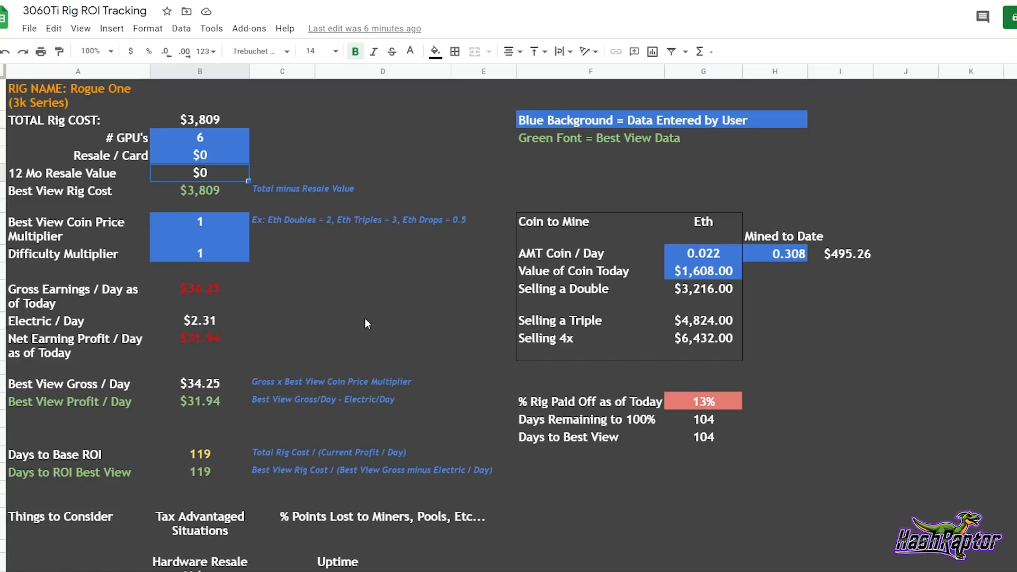
mouse_move(169, 233)
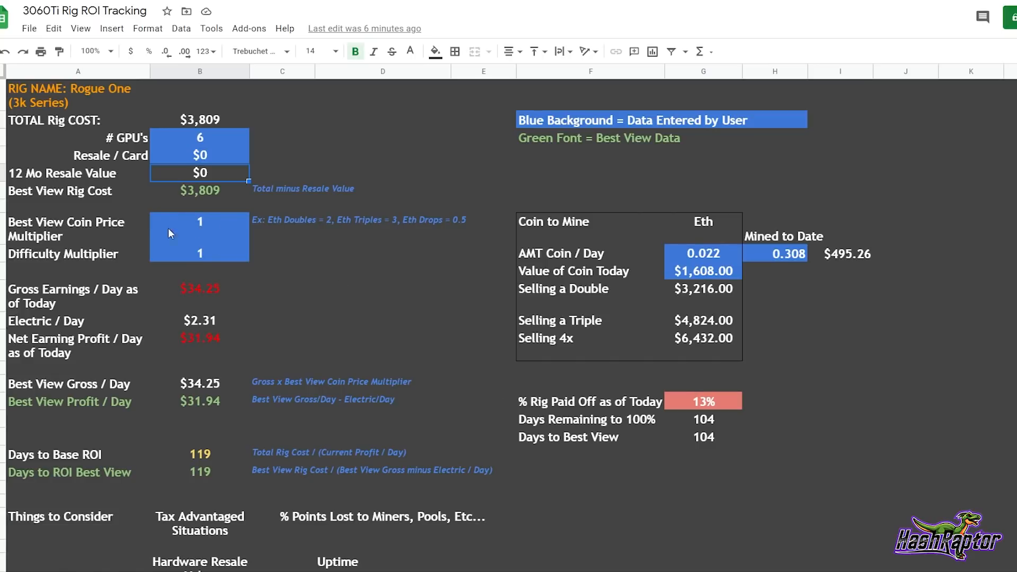
mouse_move(706, 278)
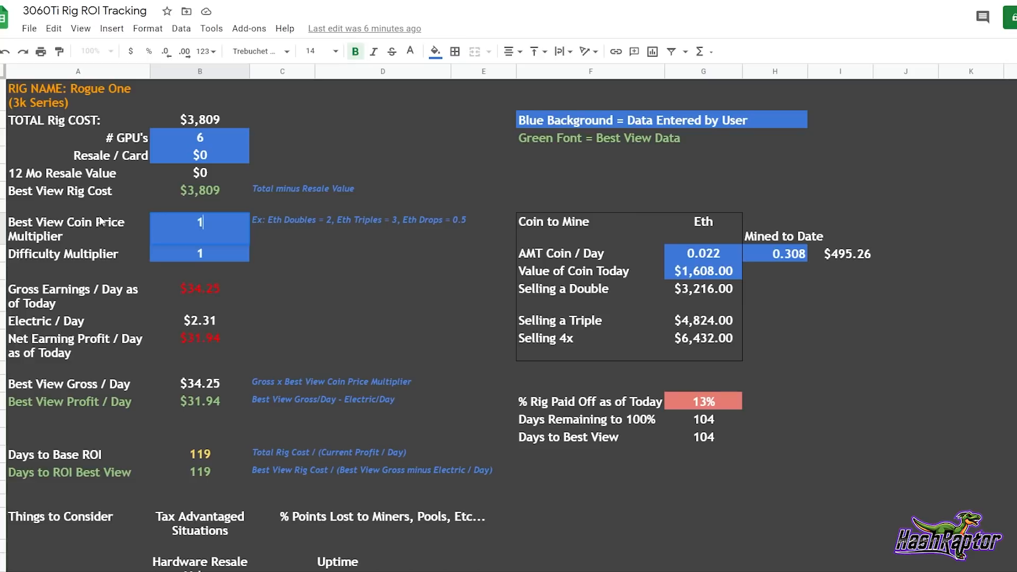
mouse_move(697, 276)
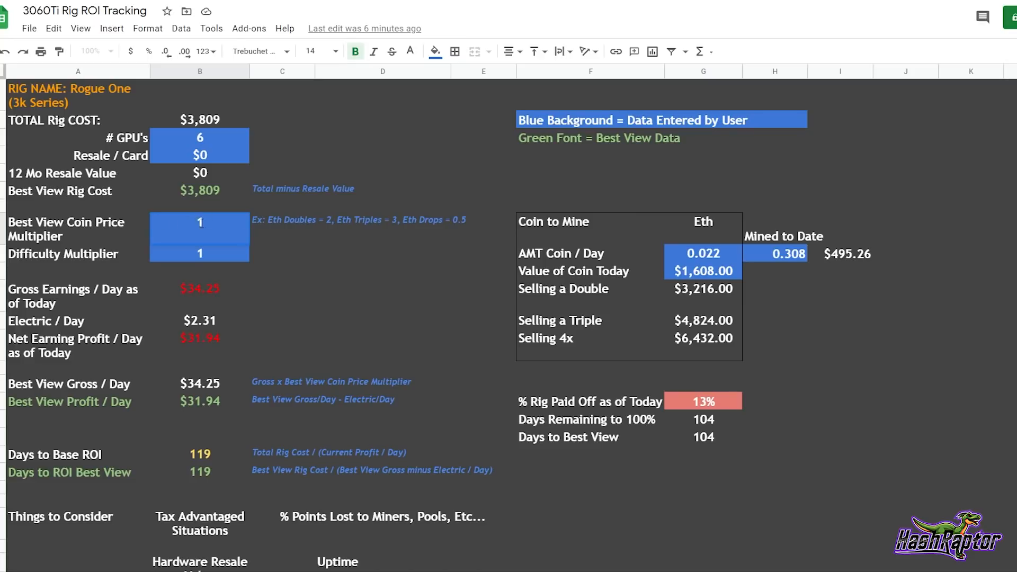
- Enter 1.2 as the Best View Coin Price Multiplier to shorten the best-view payoff
text(1.25)
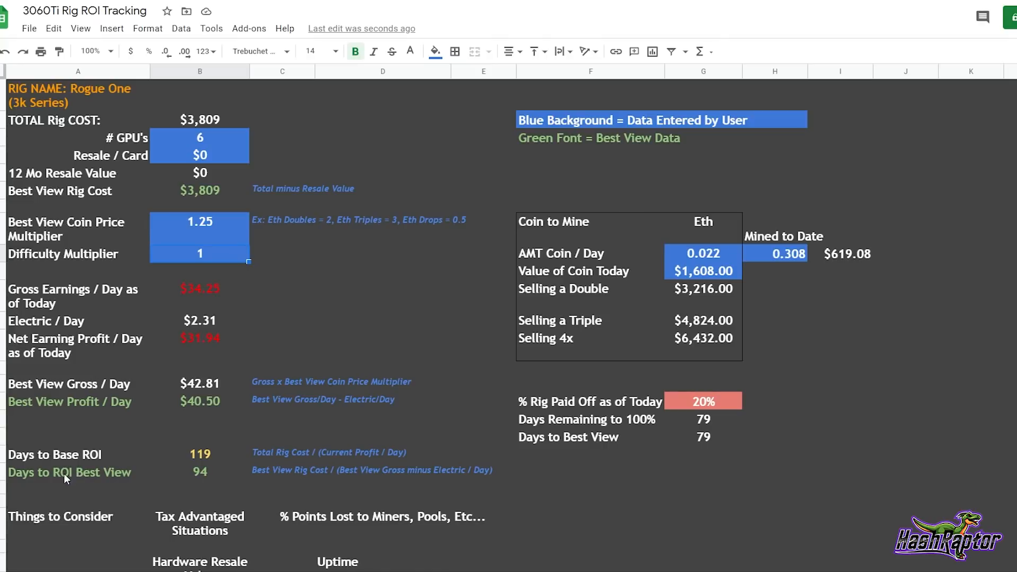
mouse_move(217, 485)
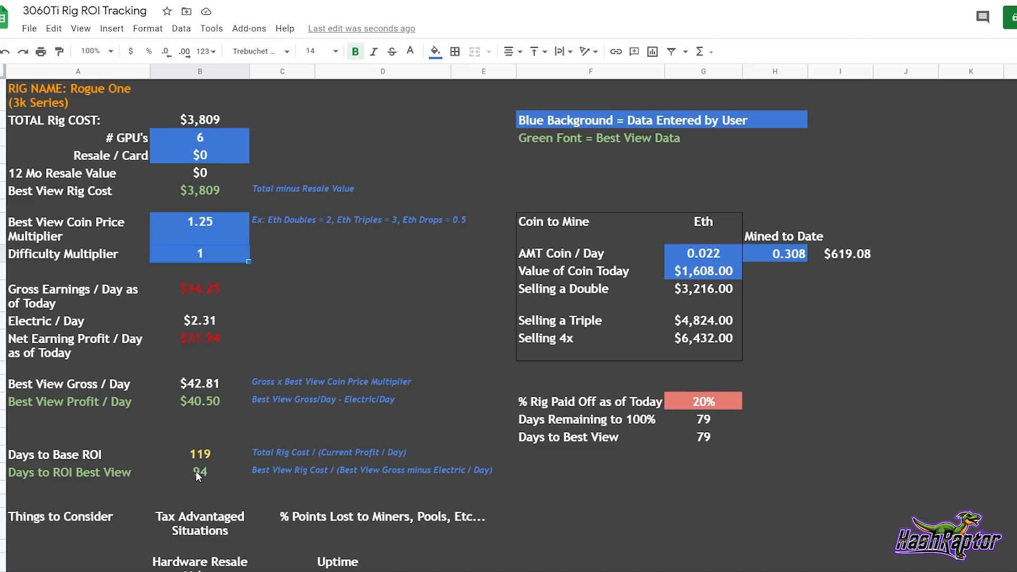
mouse_move(616, 446)
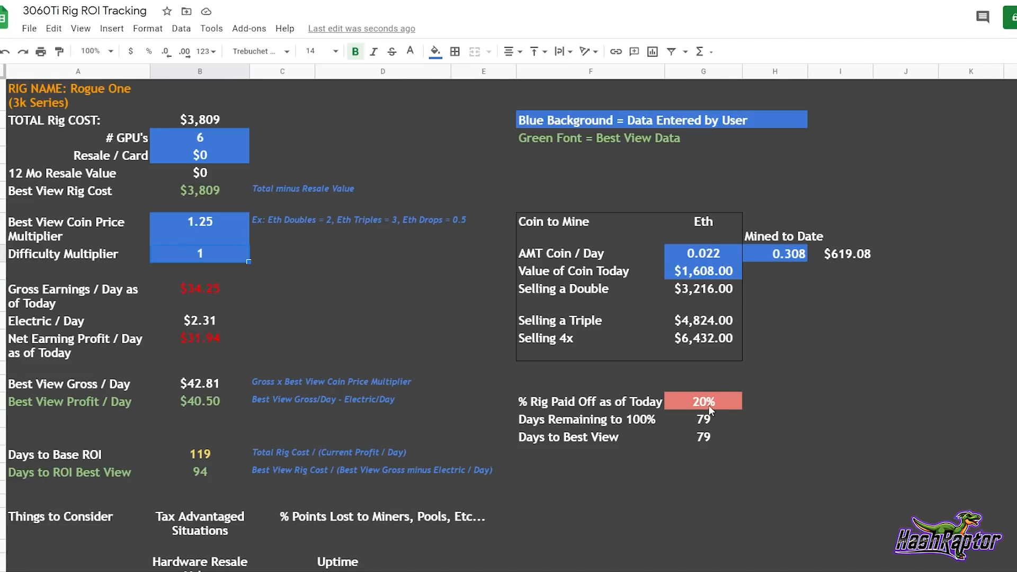
mouse_move(842, 270)
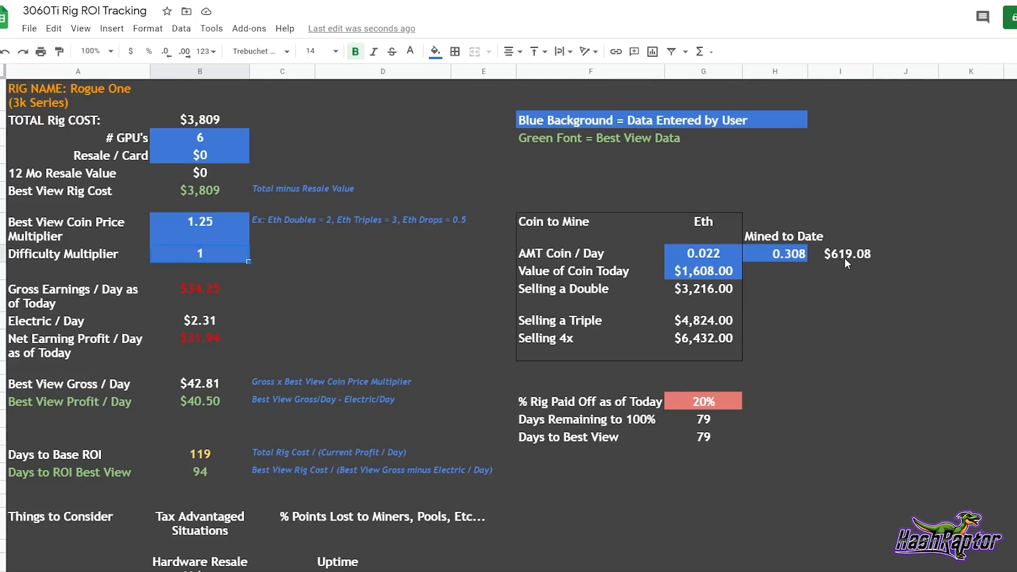
mouse_move(858, 252)
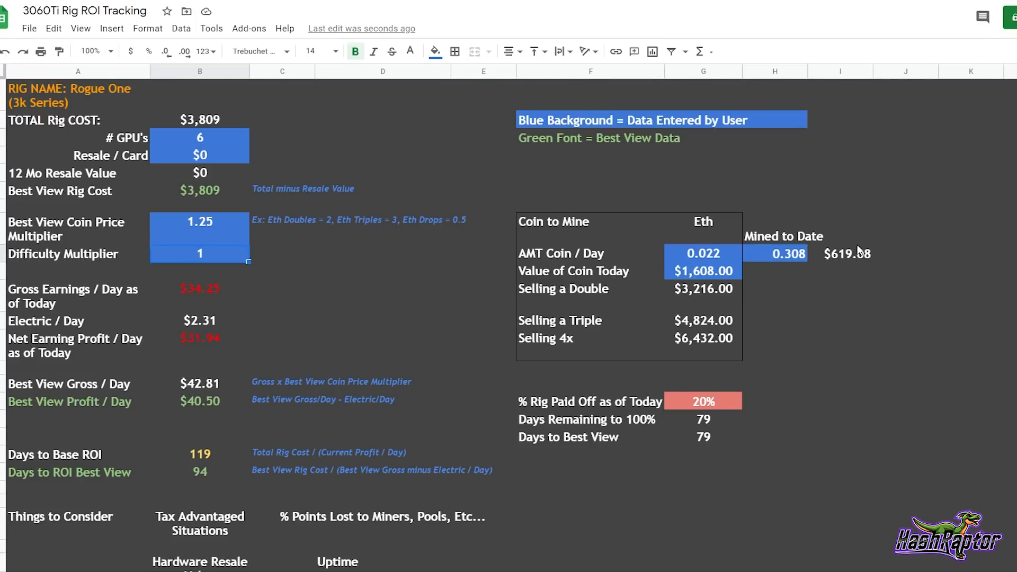
mouse_move(831, 274)
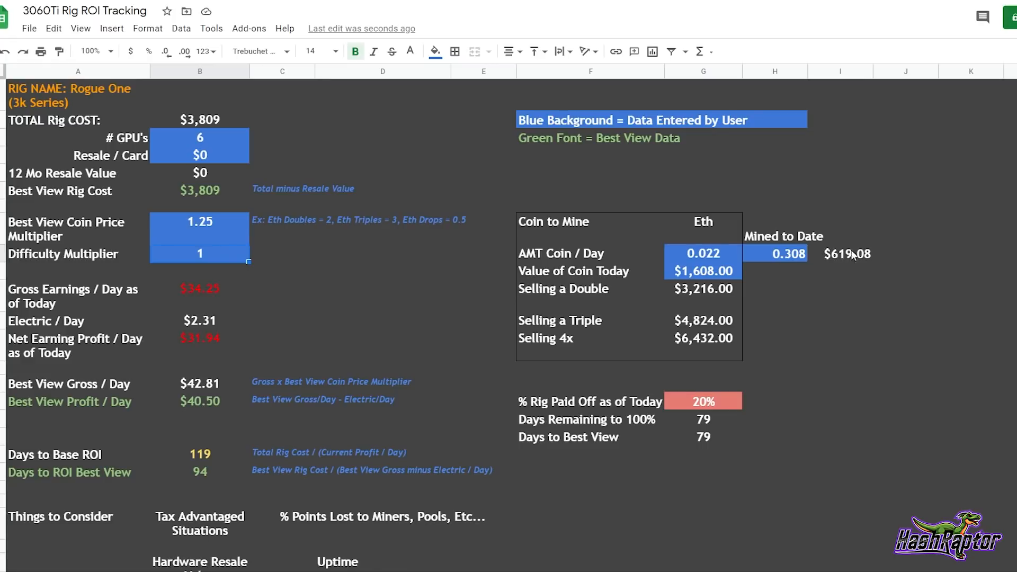
mouse_move(681, 383)
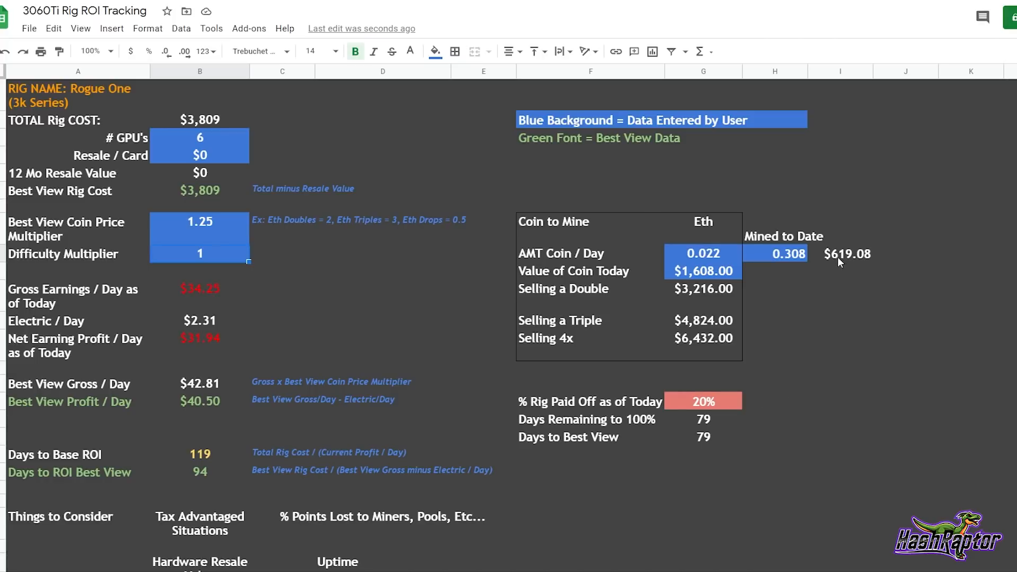
mouse_move(252, 243)
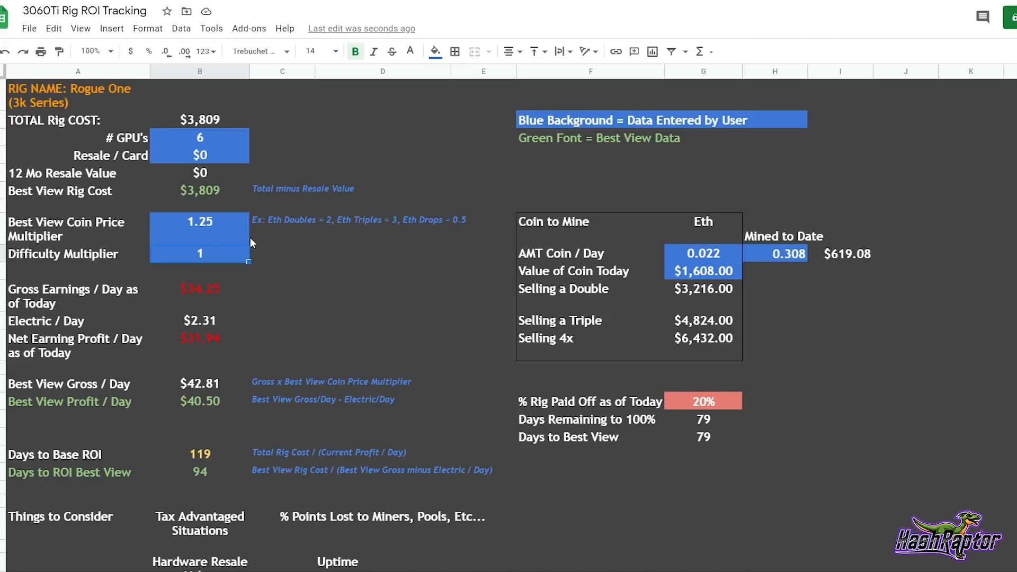
double_click(200, 221)
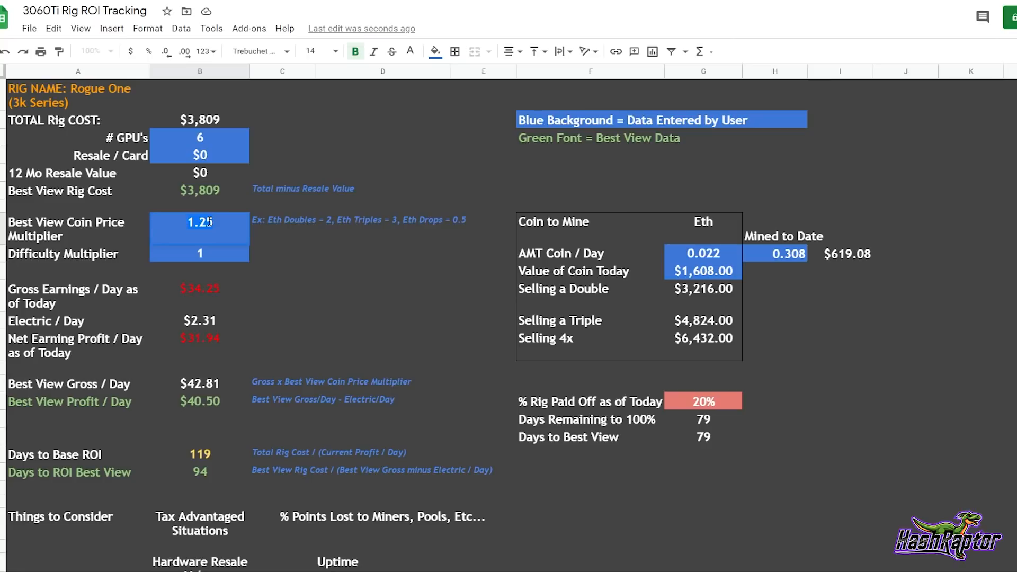
text(2)
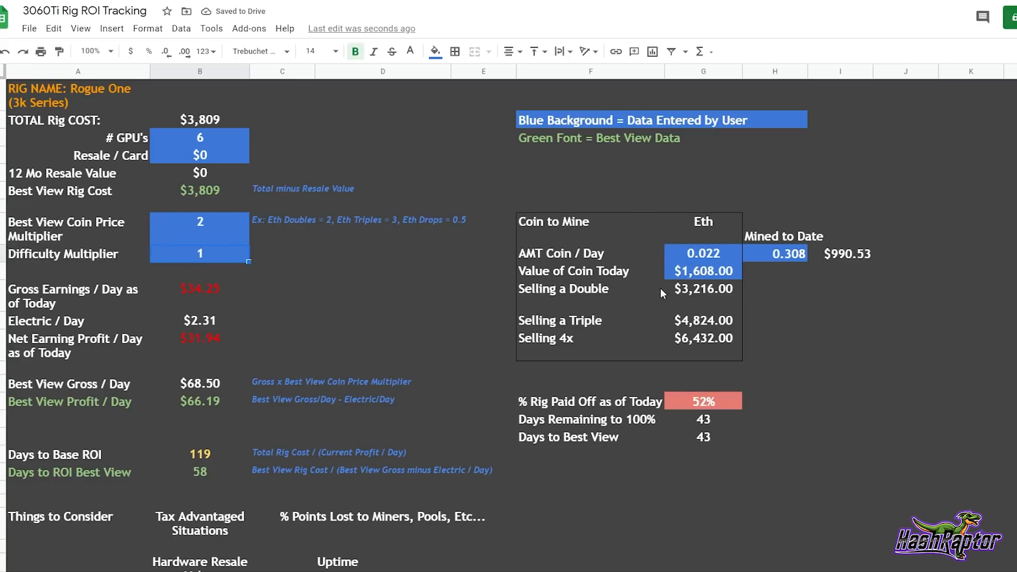
mouse_move(697, 299)
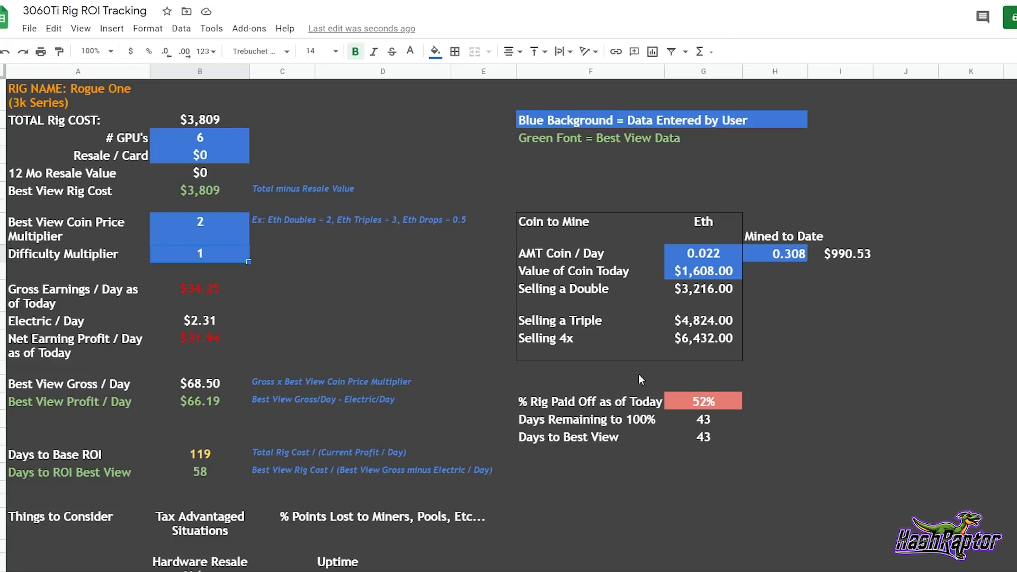
mouse_move(113, 482)
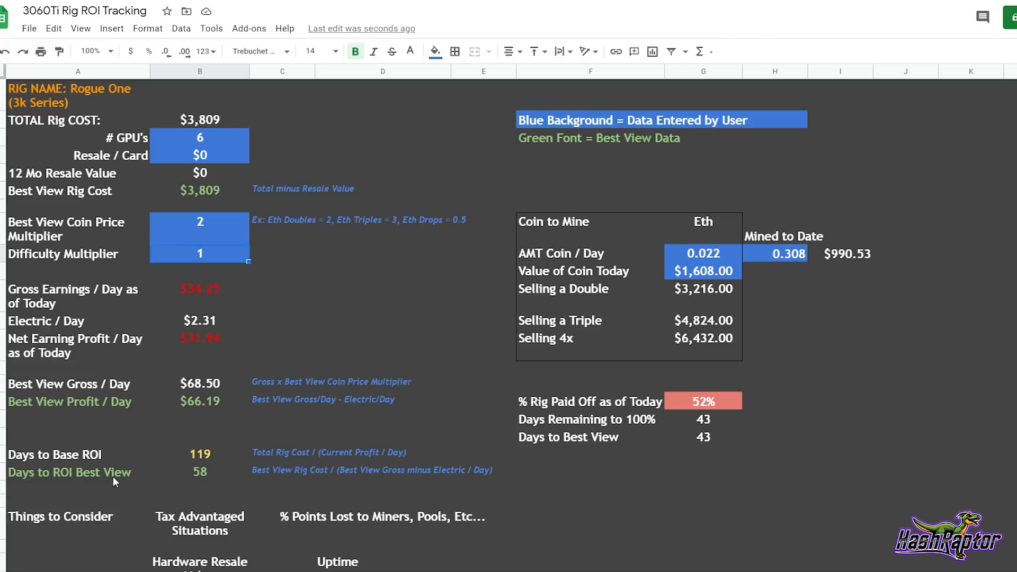
mouse_move(203, 481)
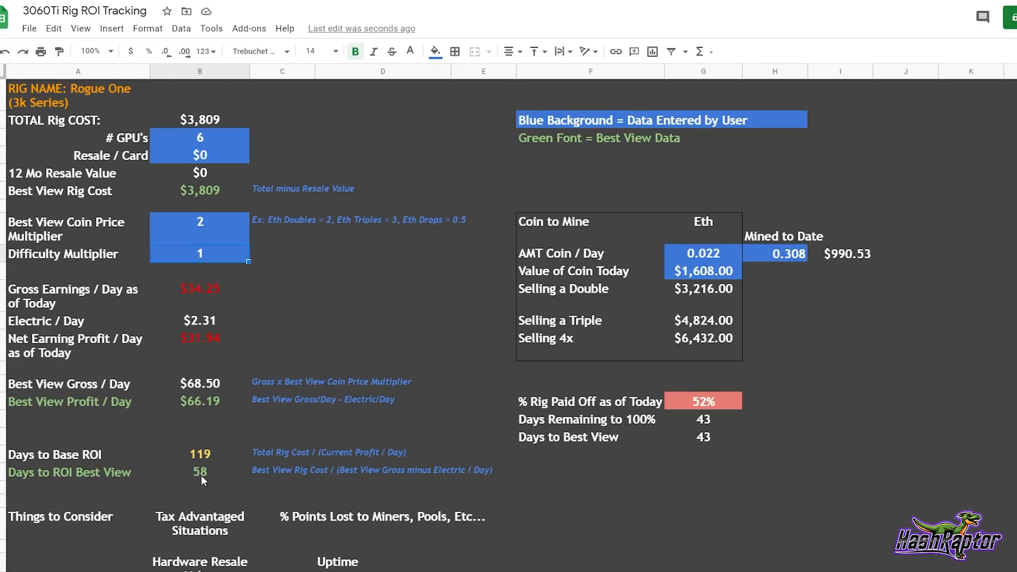
mouse_move(713, 426)
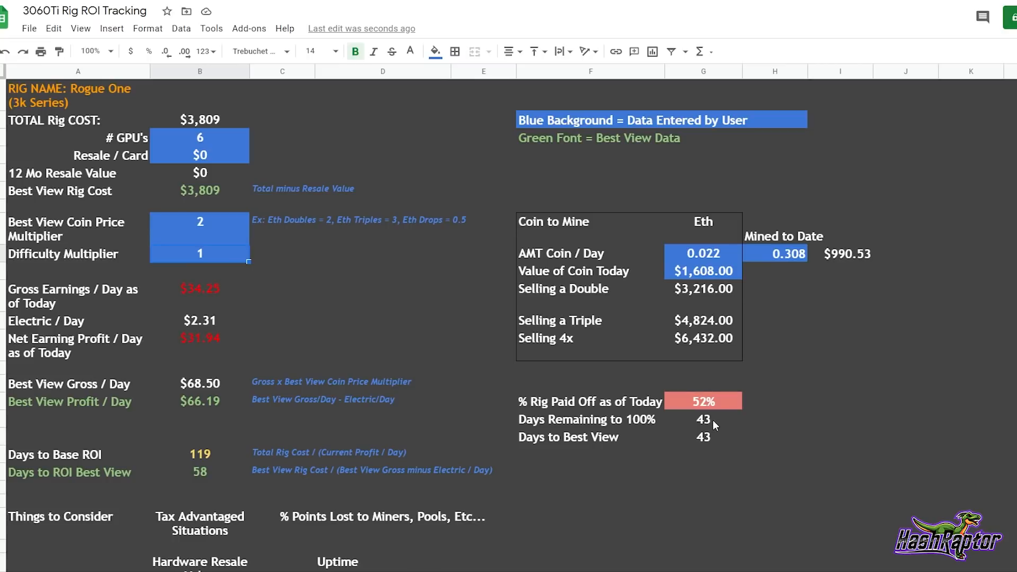
mouse_move(710, 424)
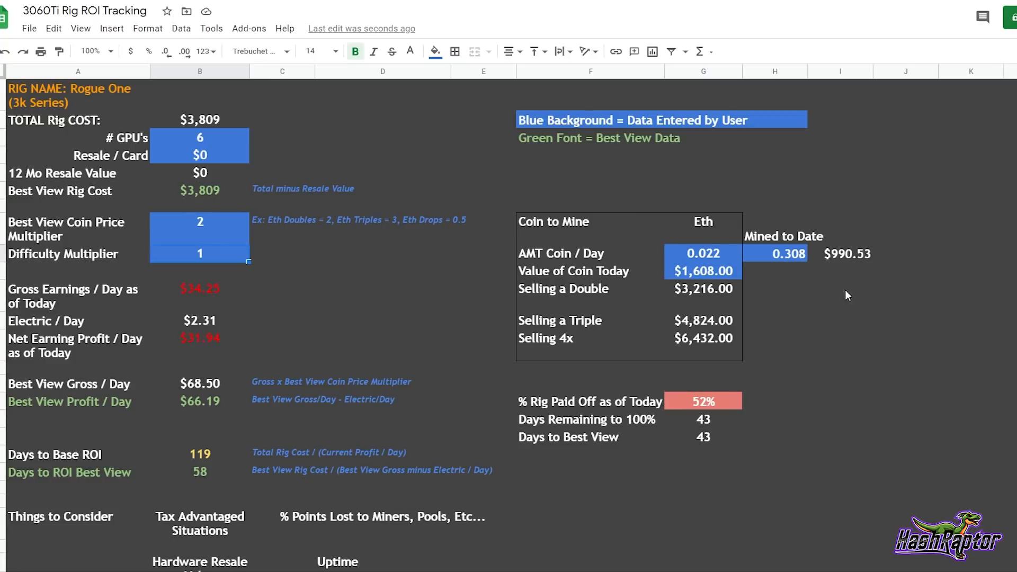
mouse_move(207, 226)
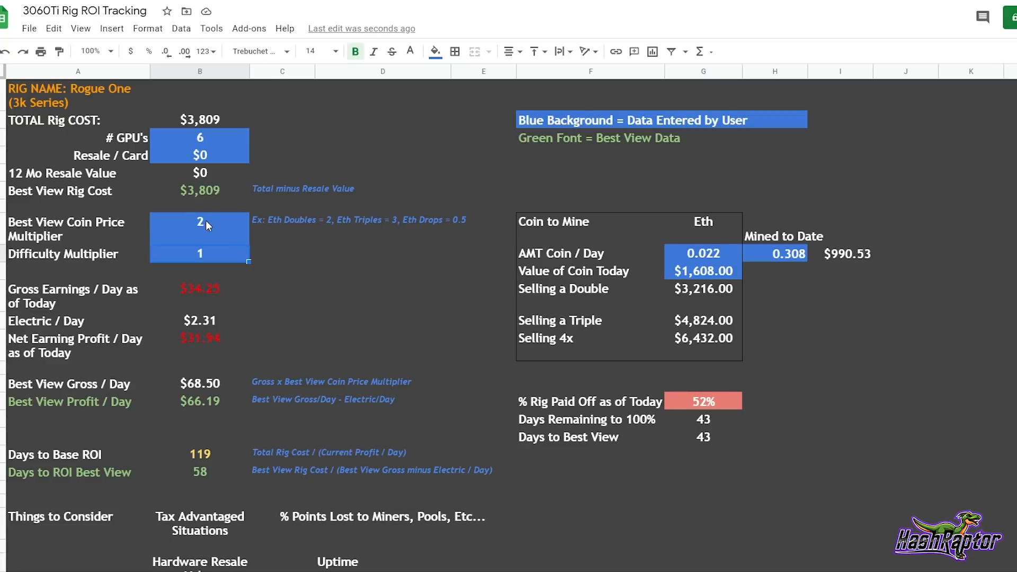
- Lower the Best View Coin Price Multiplier to 0.5, stretching best-view ROI to 257 days
text(0.5)
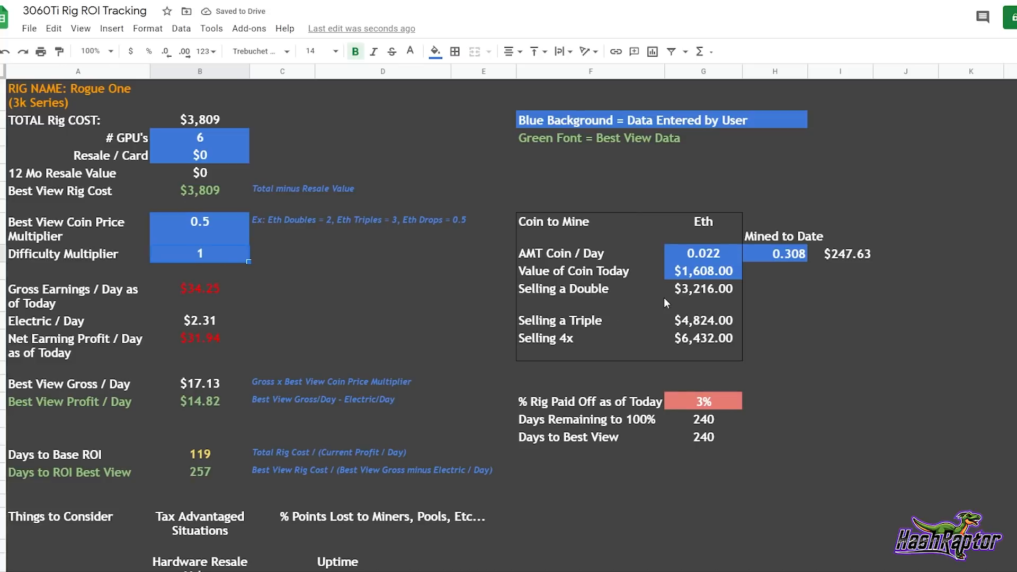
mouse_move(206, 413)
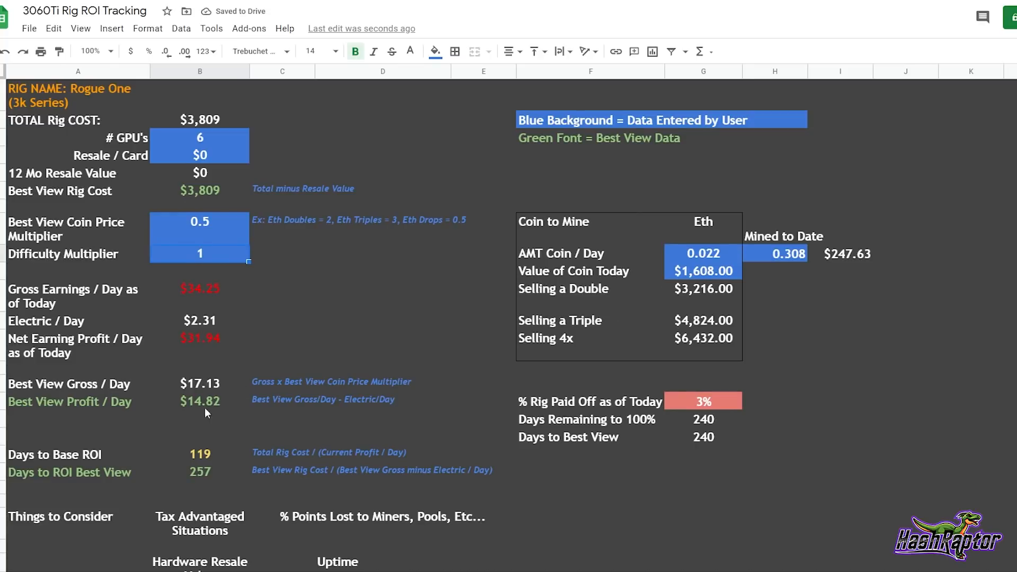
mouse_move(200, 484)
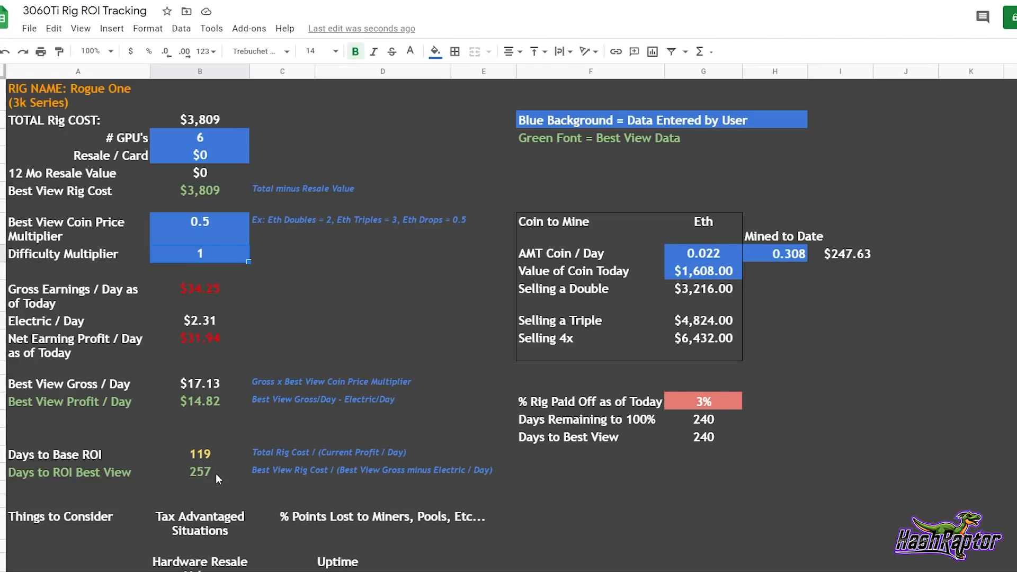
mouse_move(228, 480)
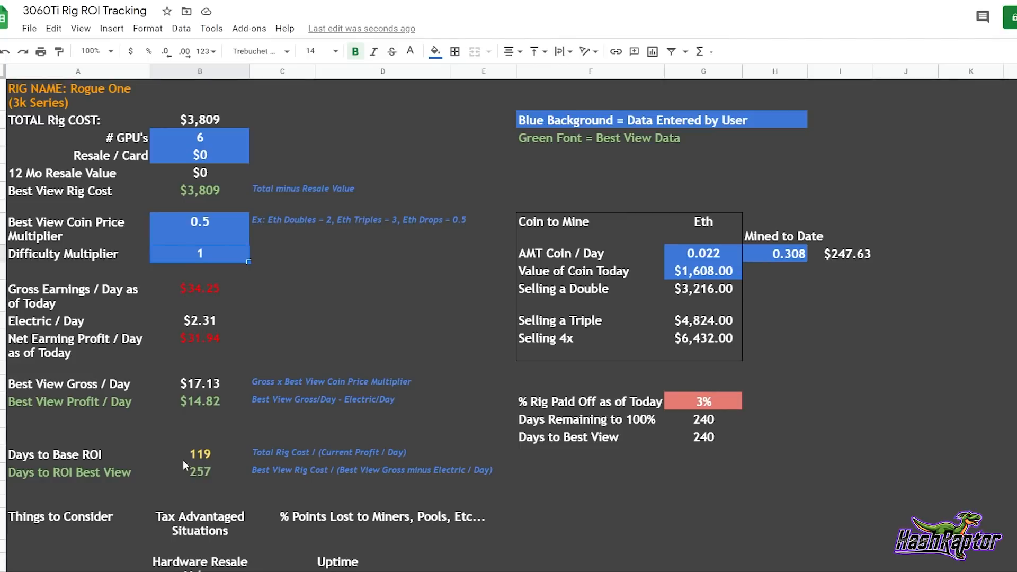
mouse_move(203, 445)
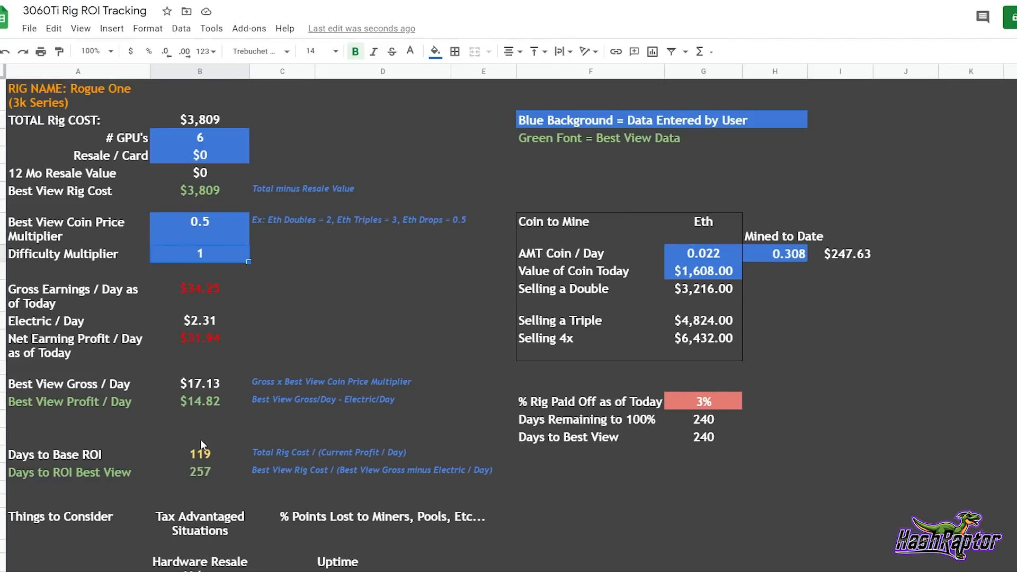
mouse_move(215, 480)
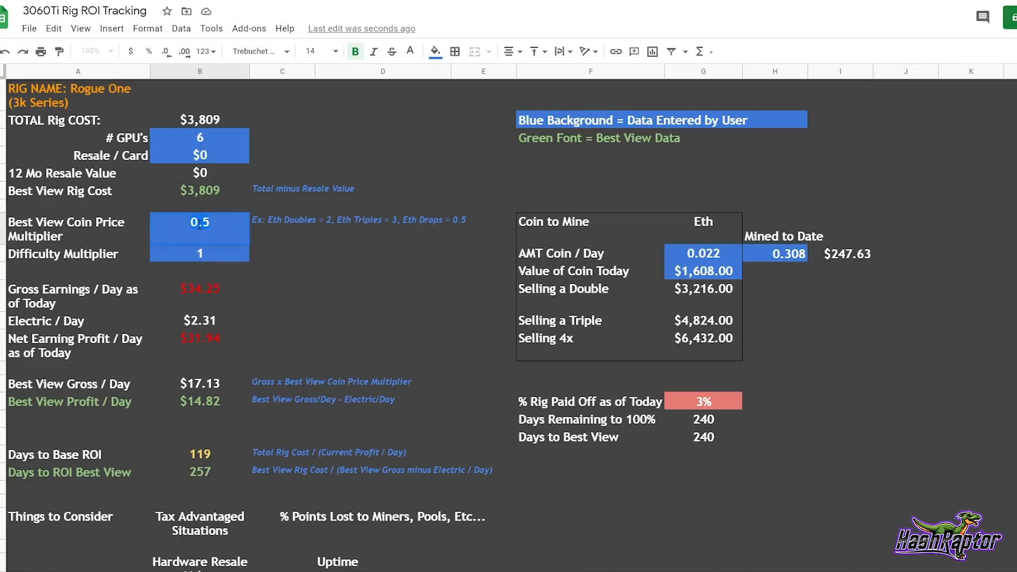
- Reset the multiplier to 1 and set Resale / Card to $300 for $1,800 resale value
text(1)
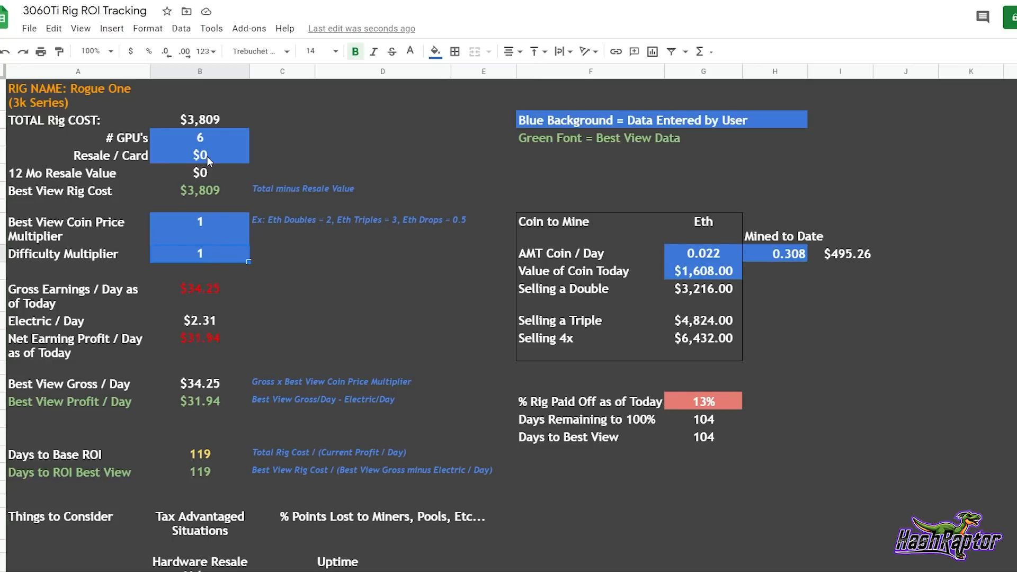
double_click(200, 156)
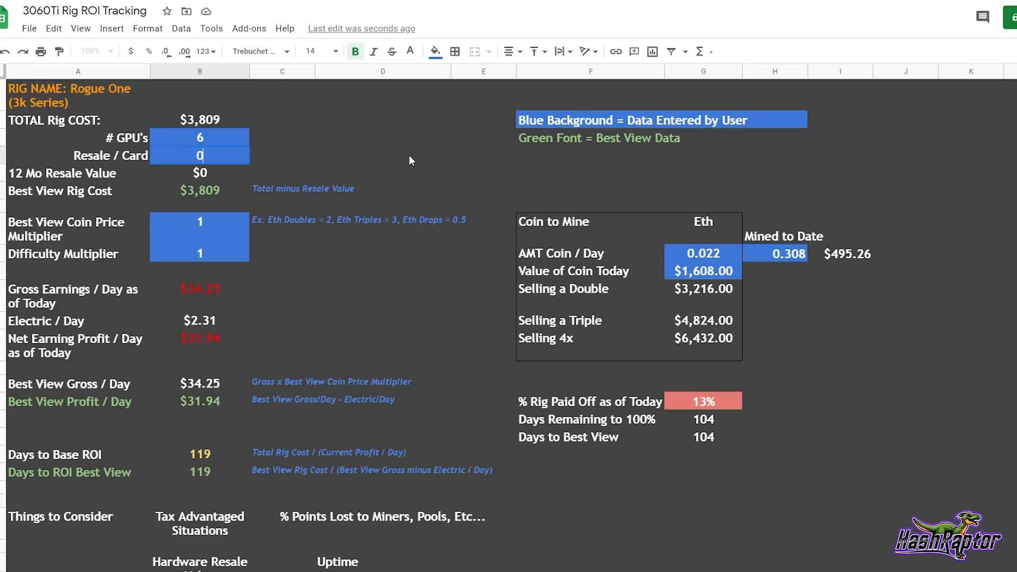
text(300)
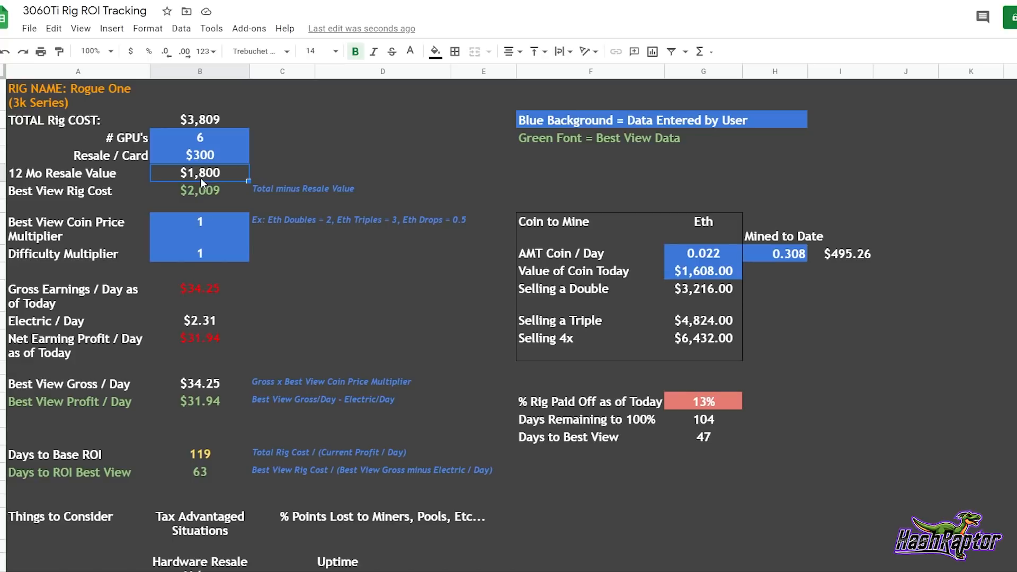
mouse_move(214, 199)
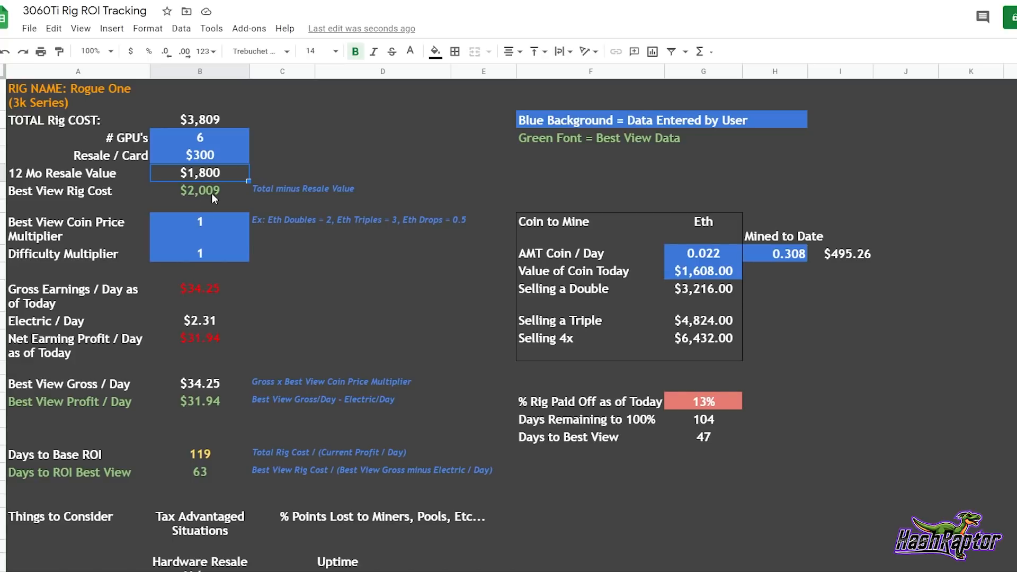
mouse_move(218, 198)
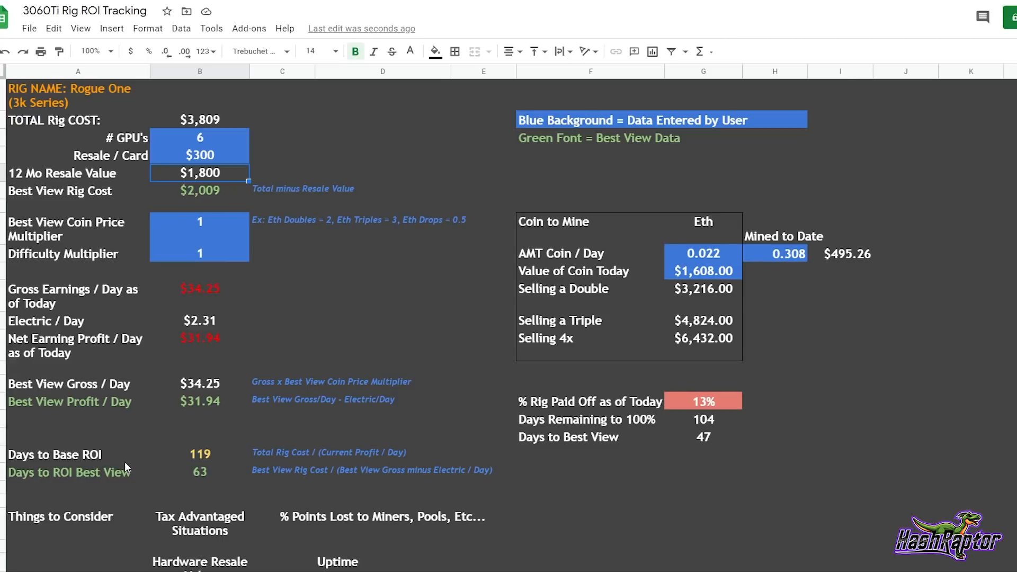
mouse_move(206, 471)
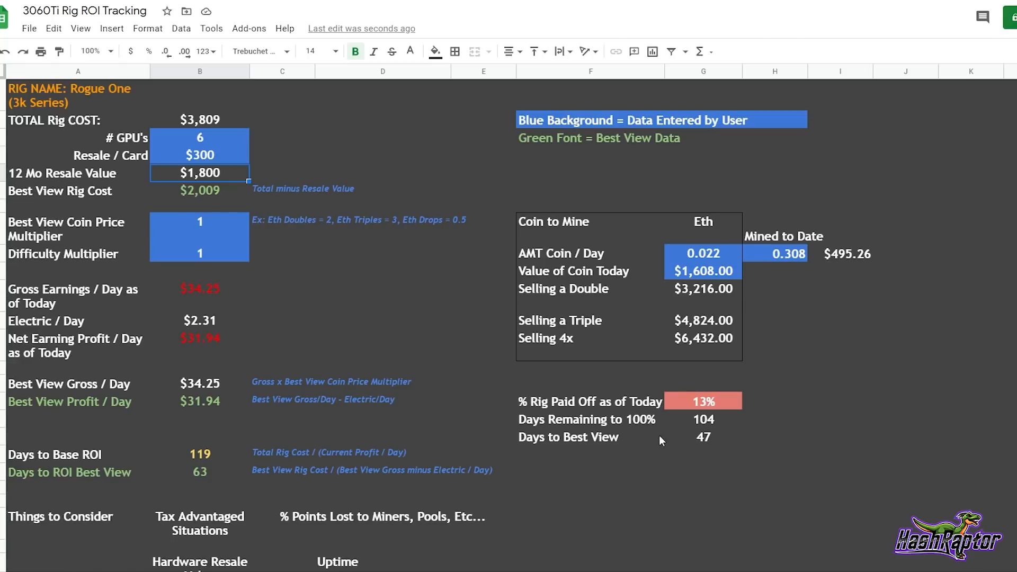
mouse_move(626, 451)
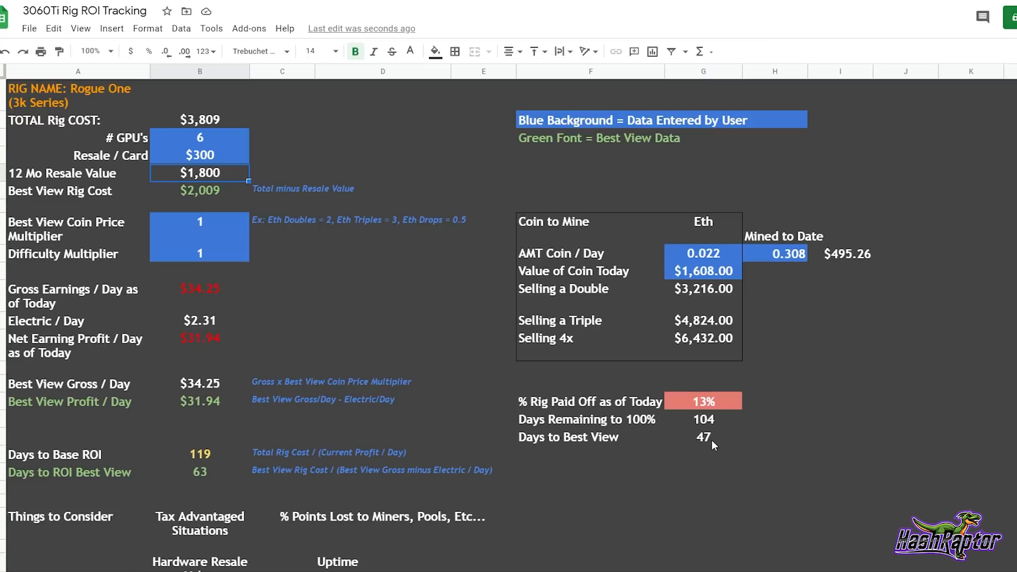
mouse_move(699, 447)
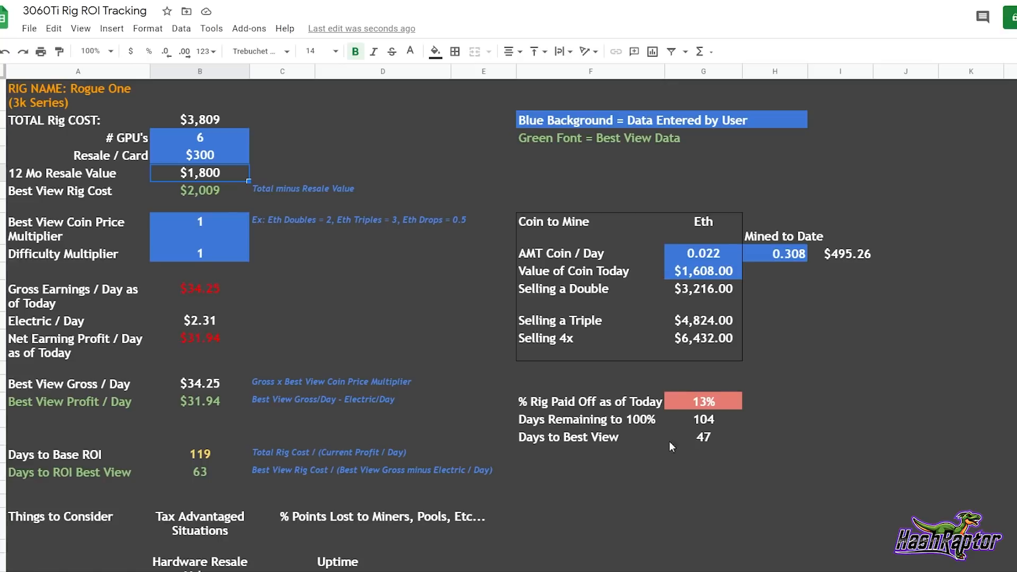
mouse_move(193, 202)
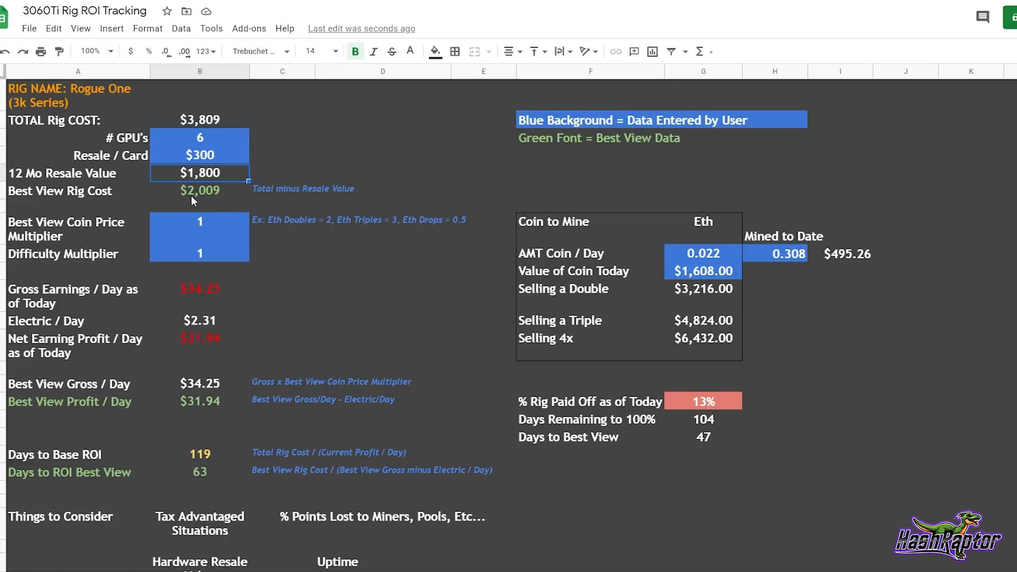
mouse_move(232, 198)
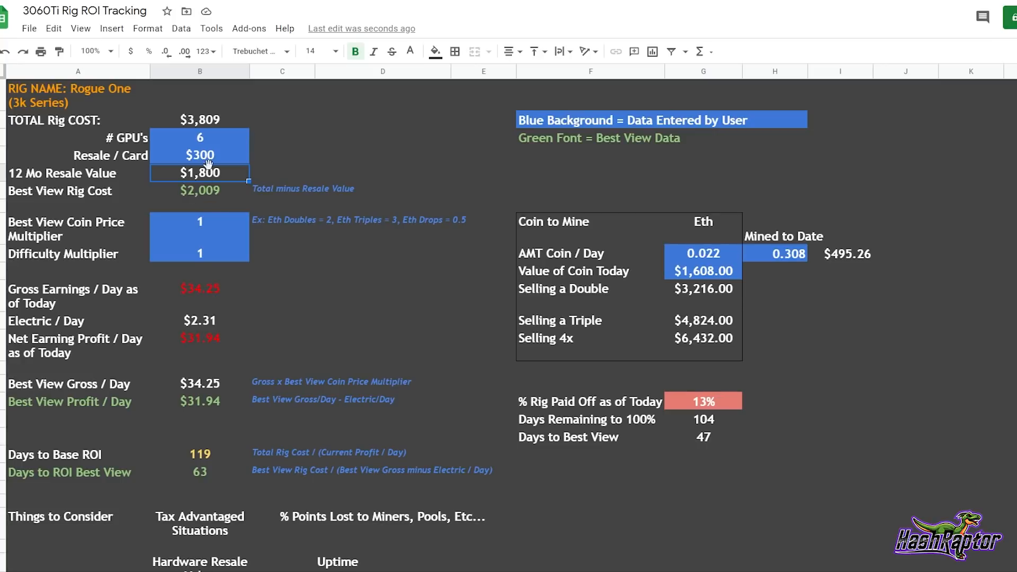
mouse_move(642, 447)
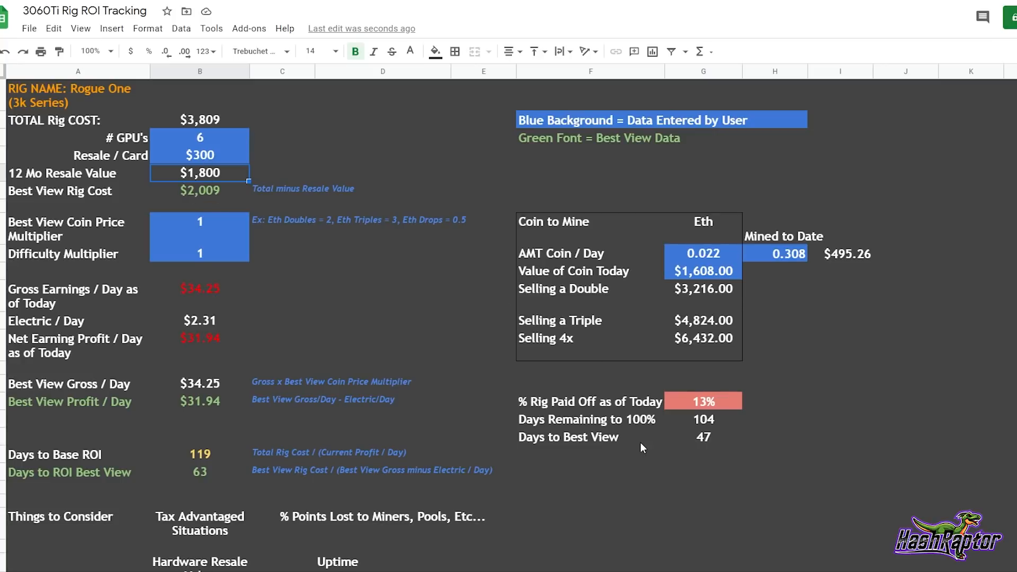
- Select the Resale / Card cell to set it back to $0
click(200, 155)
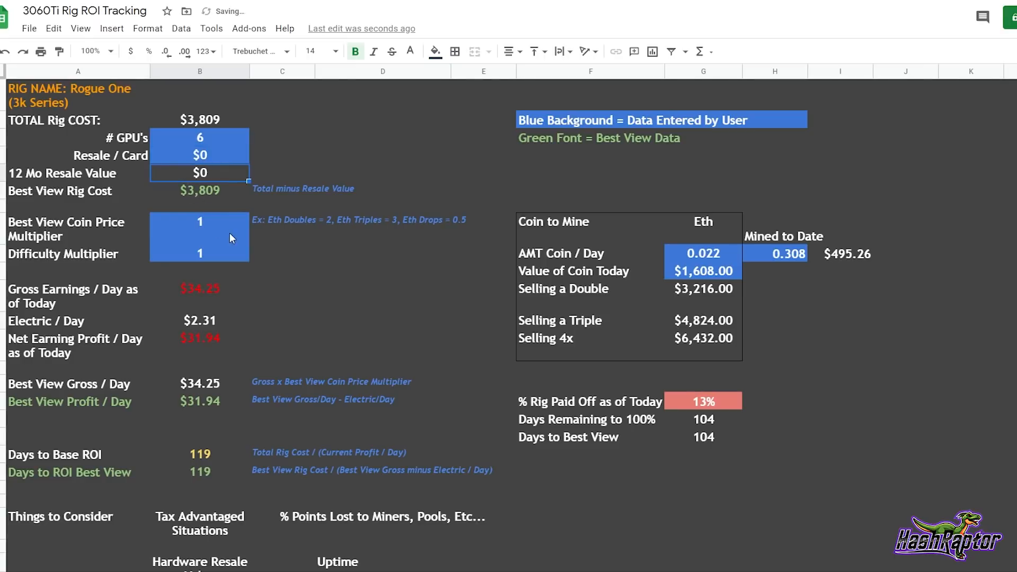
mouse_move(570, 435)
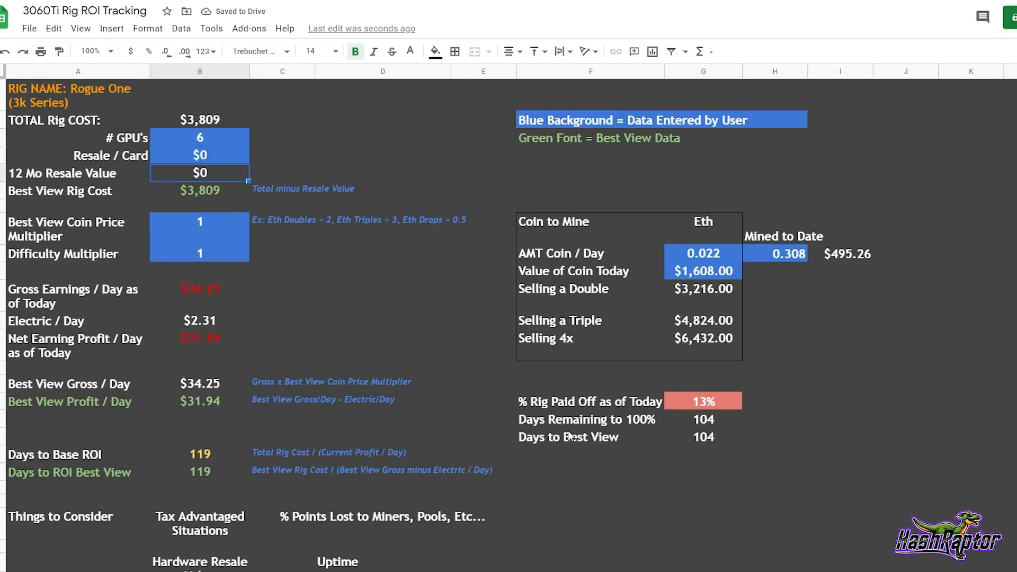
mouse_move(710, 428)
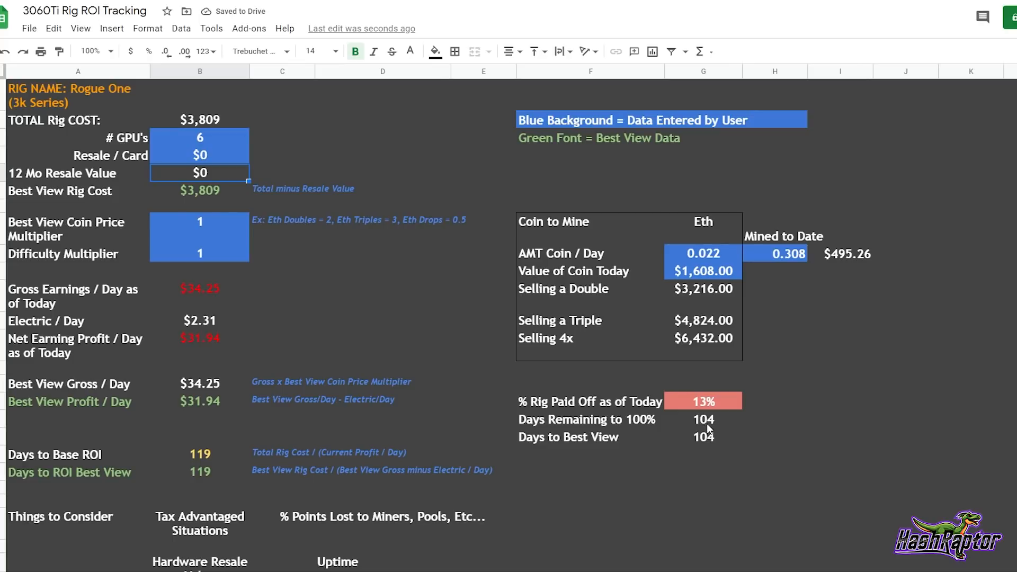
mouse_move(850, 274)
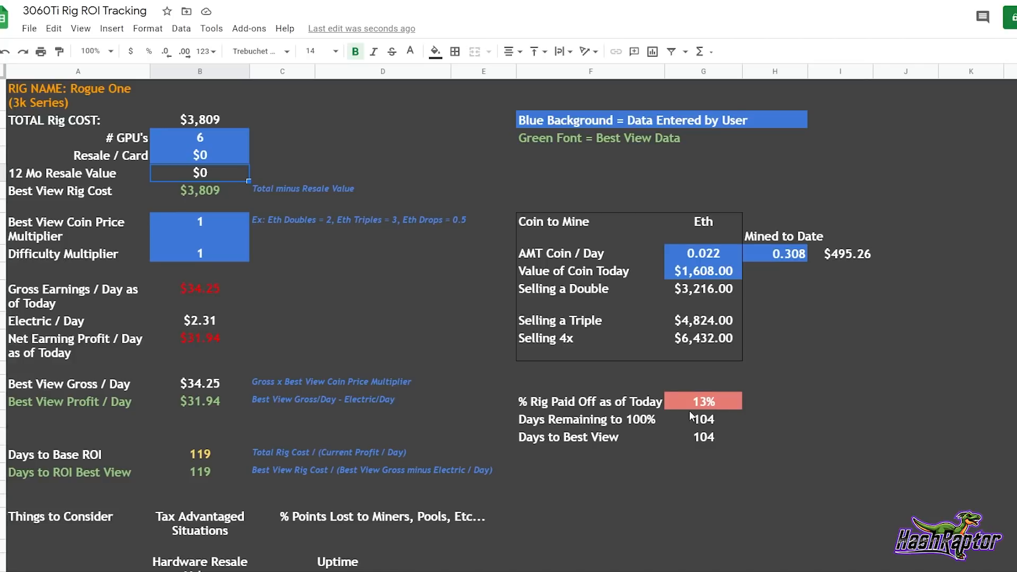
mouse_move(848, 278)
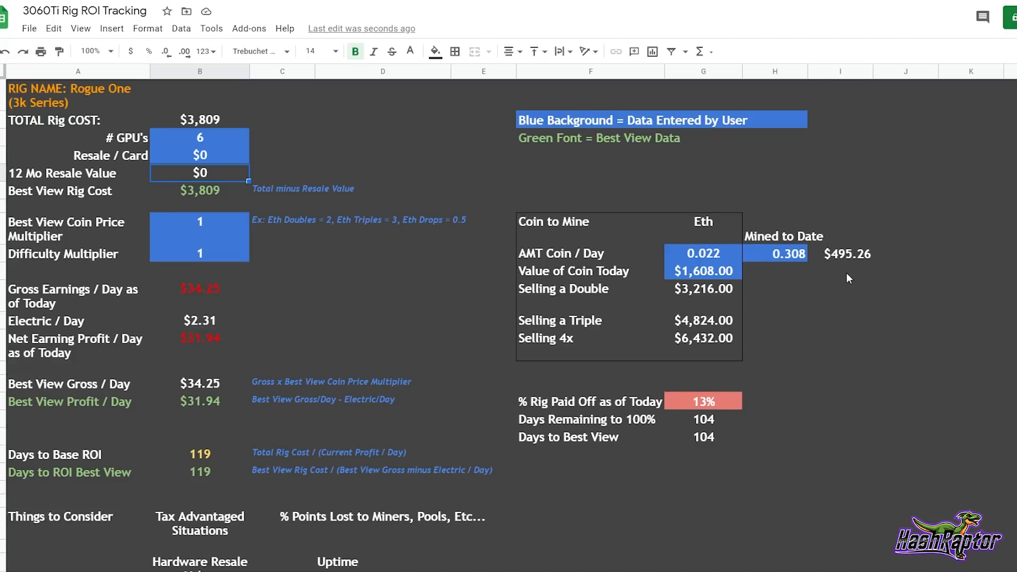
mouse_move(876, 281)
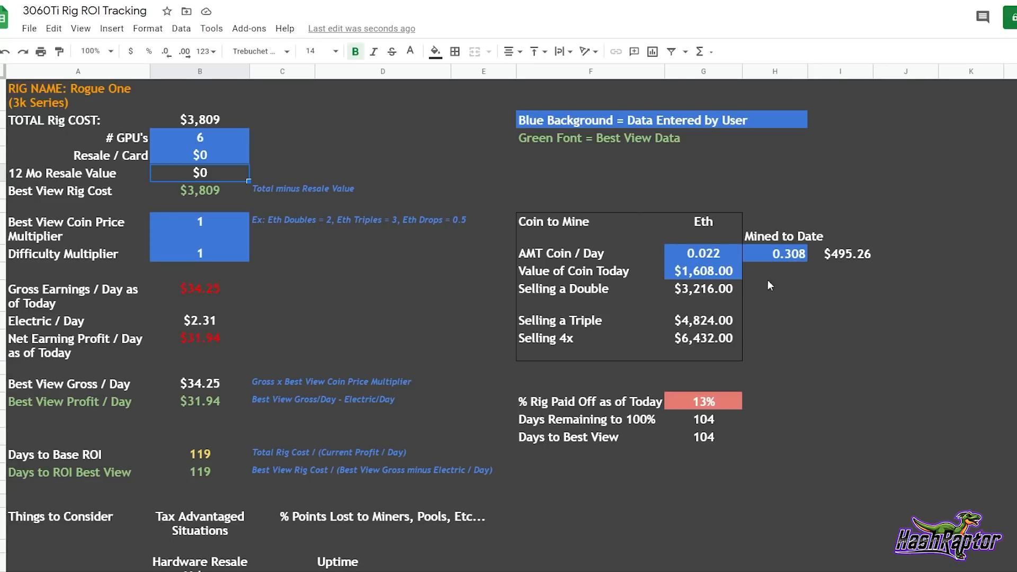
mouse_move(674, 449)
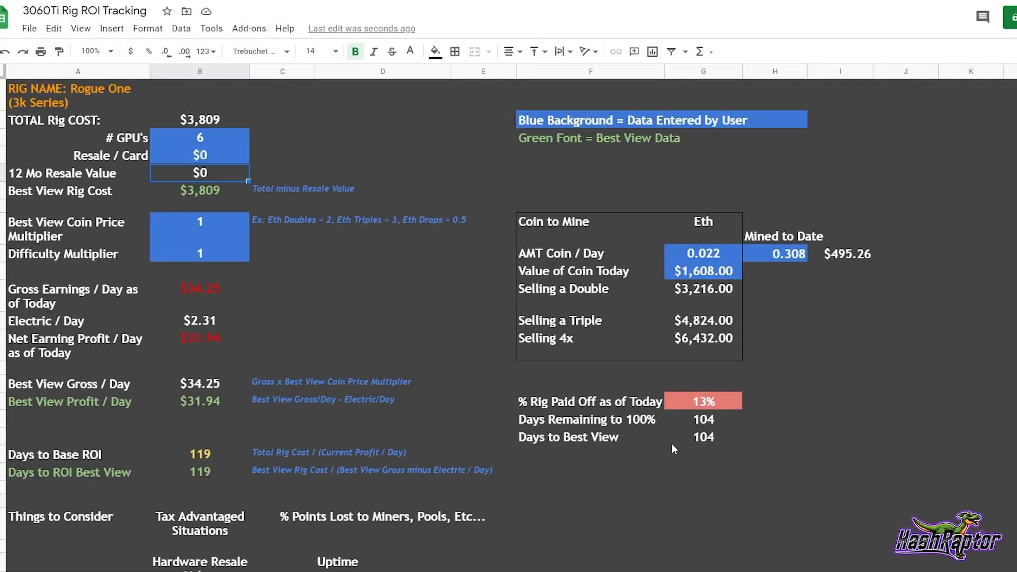